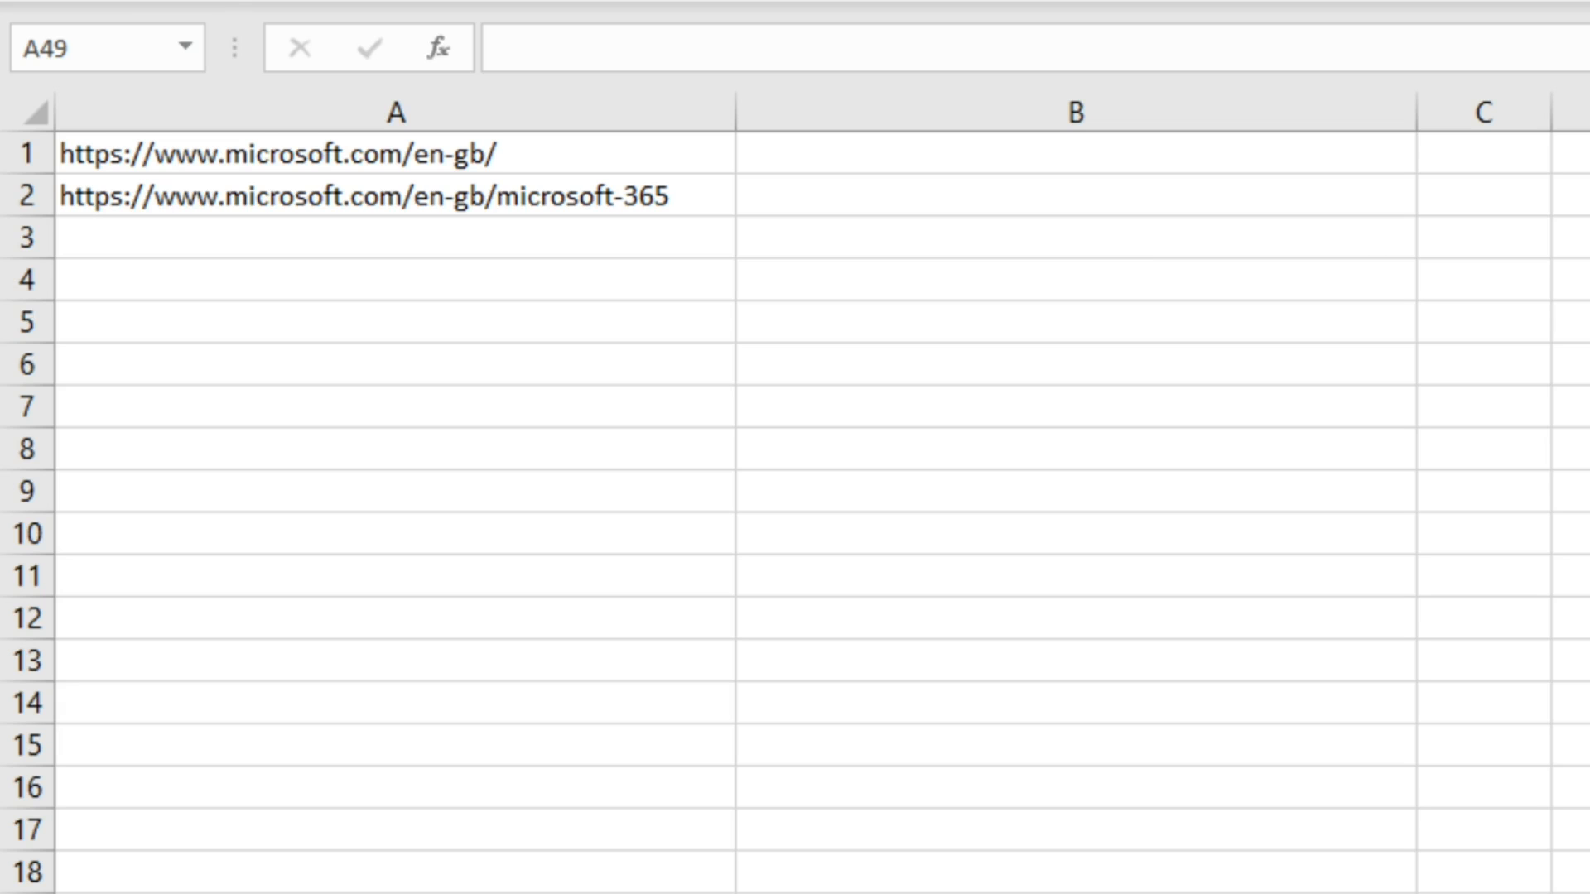
pyautogui.moveTo(529, 195)
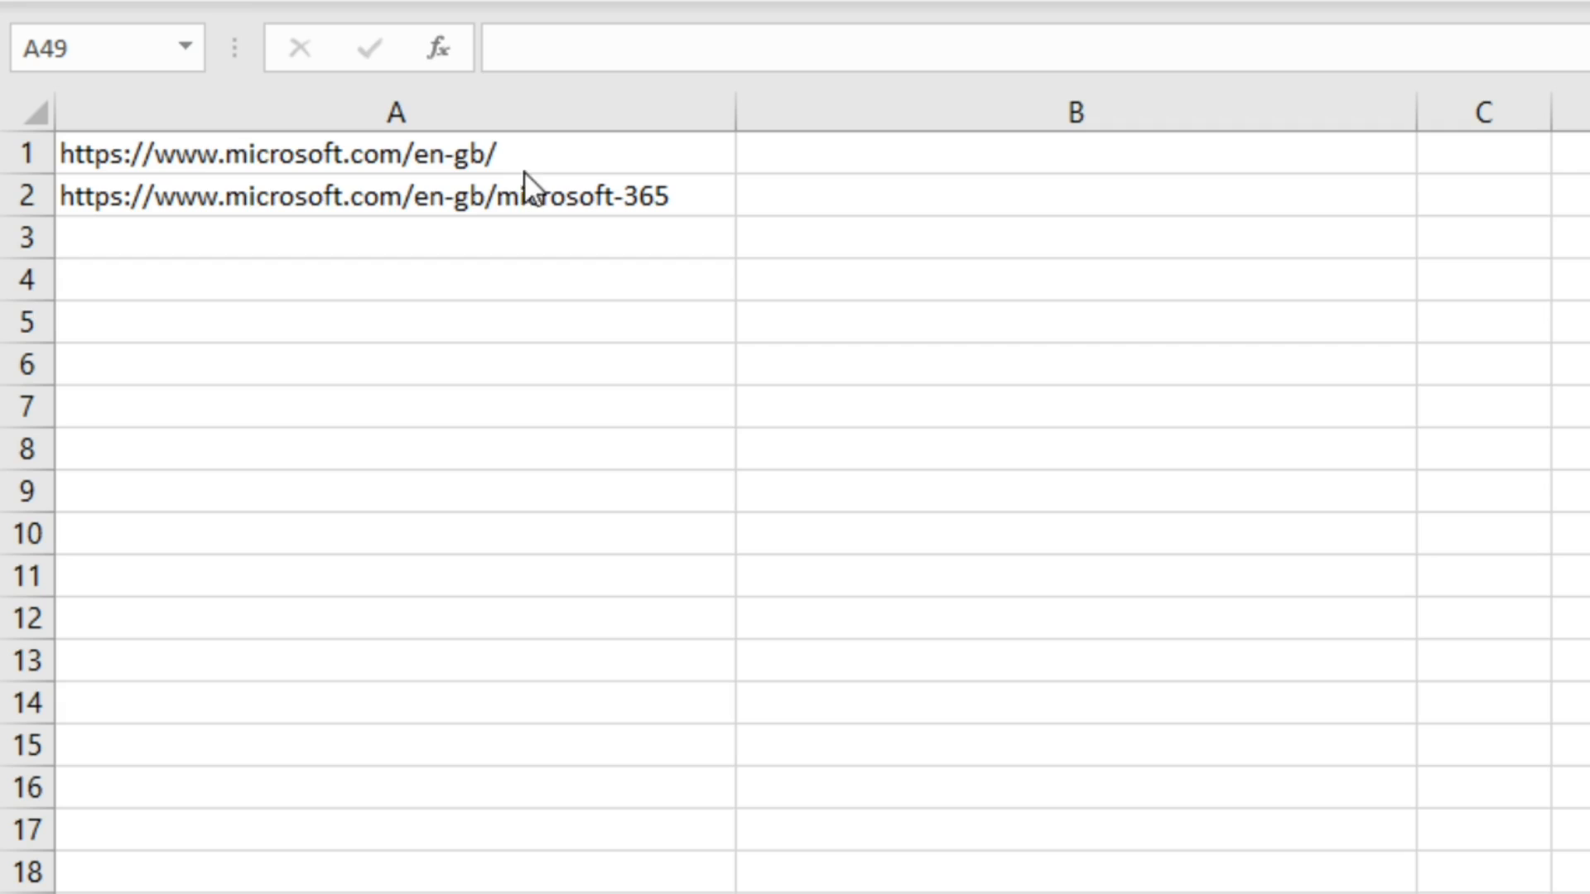
pyautogui.moveTo(703, 228)
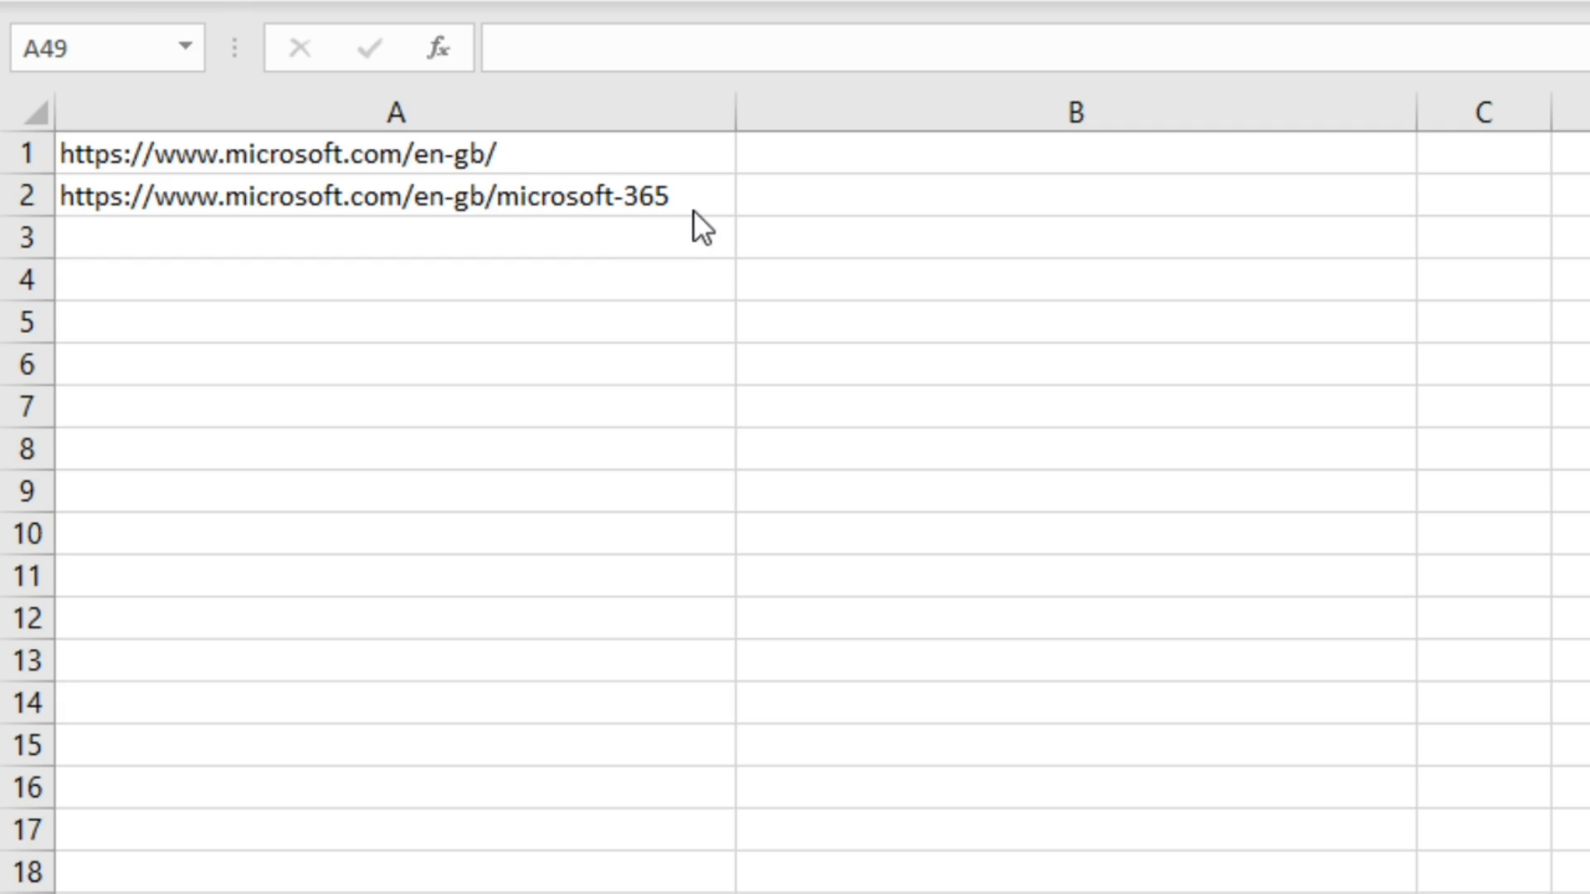
pyautogui.moveTo(690, 208)
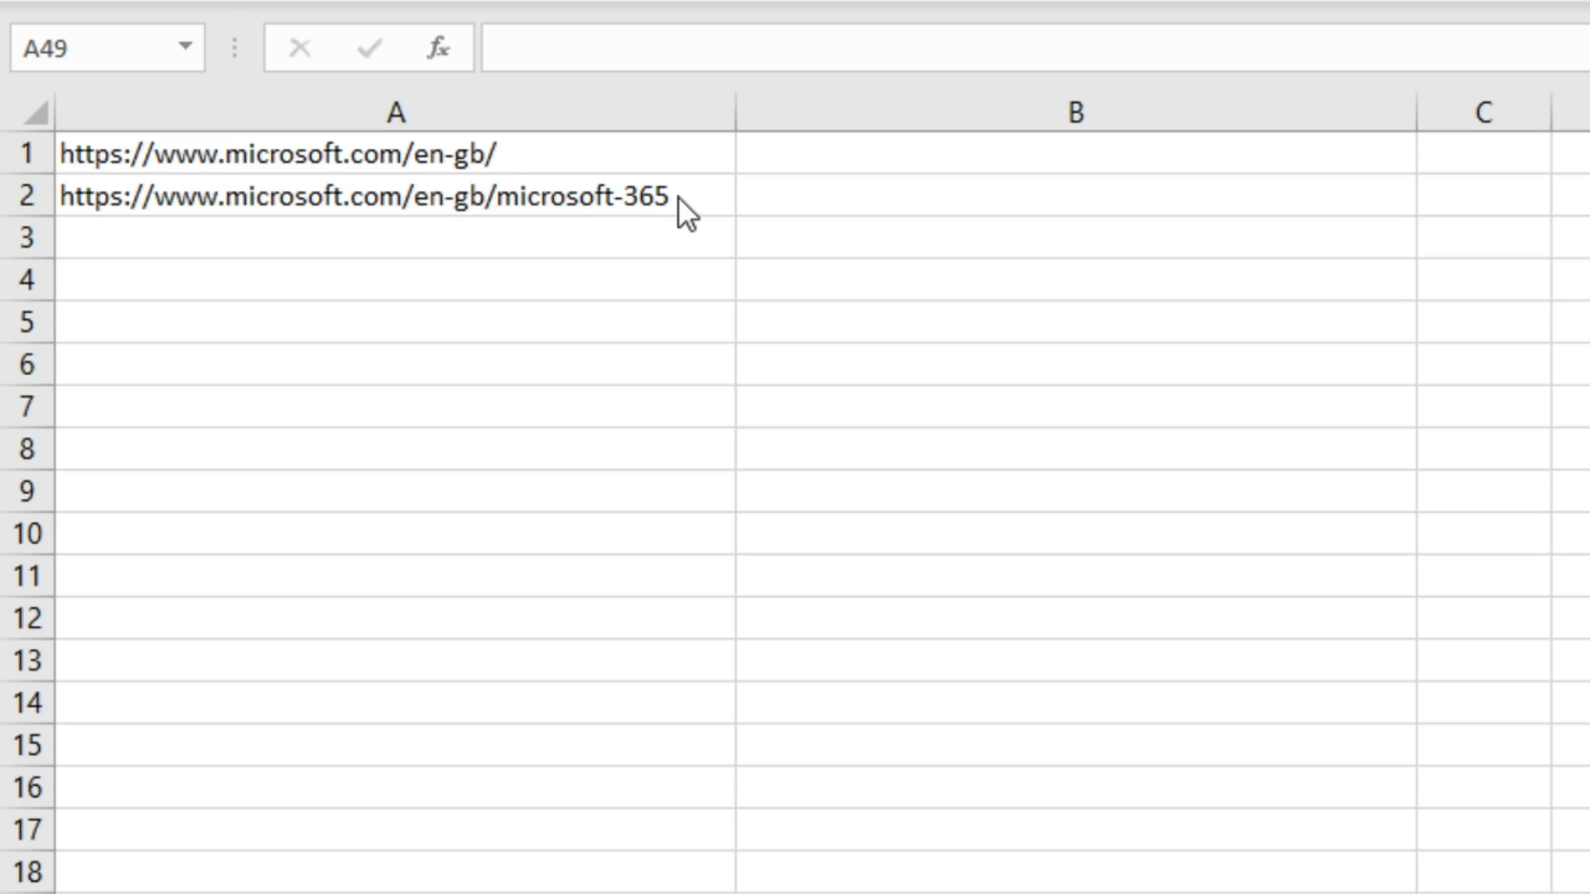
pyautogui.moveTo(512, 193)
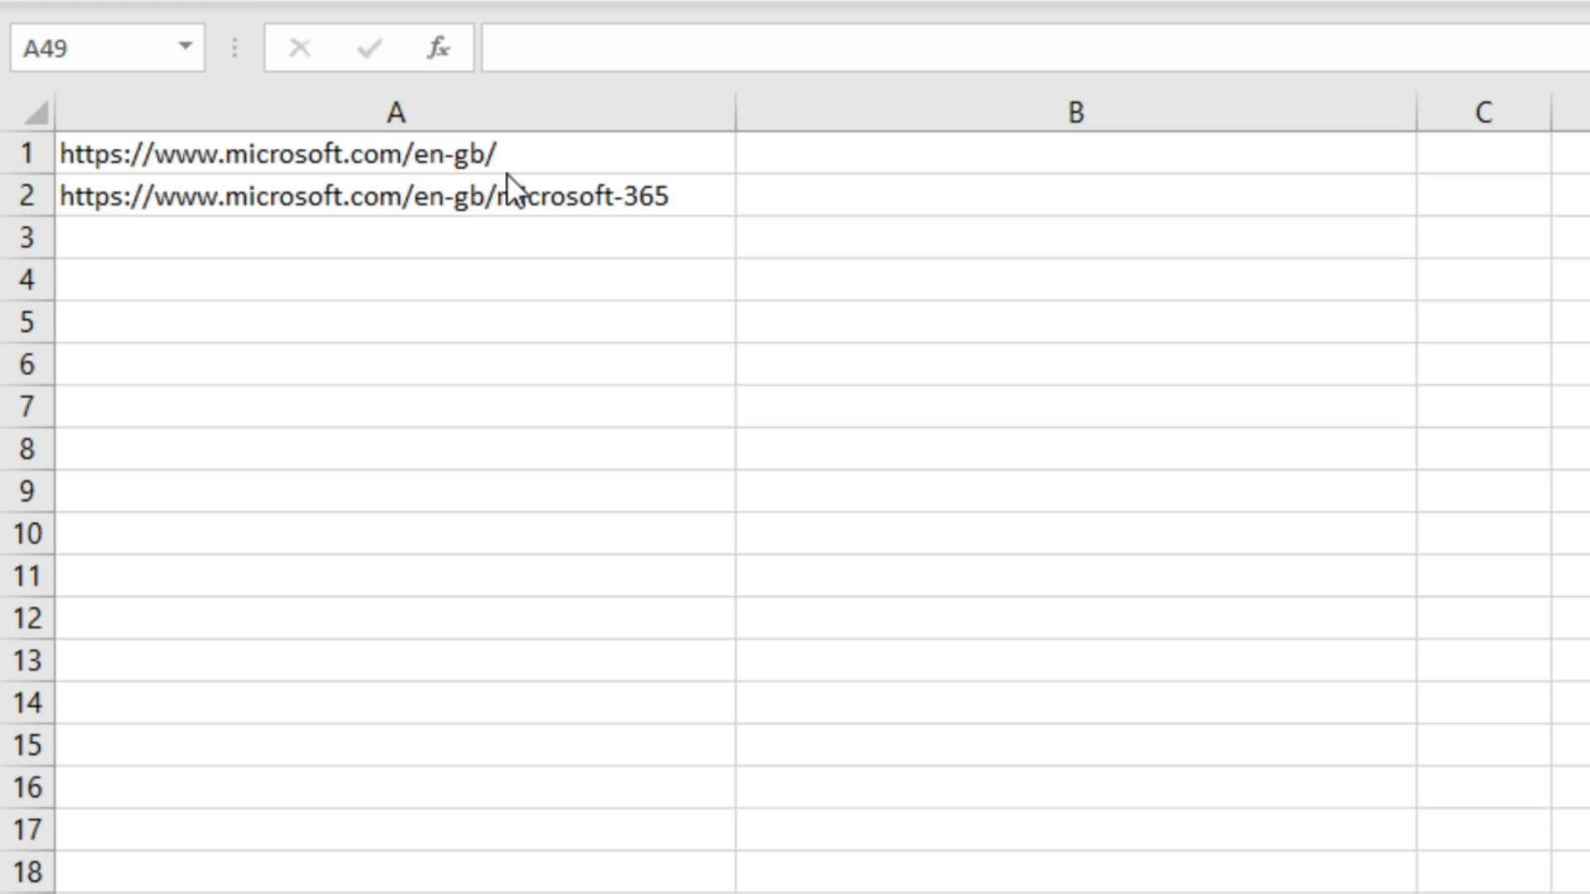
pyautogui.moveTo(653, 237)
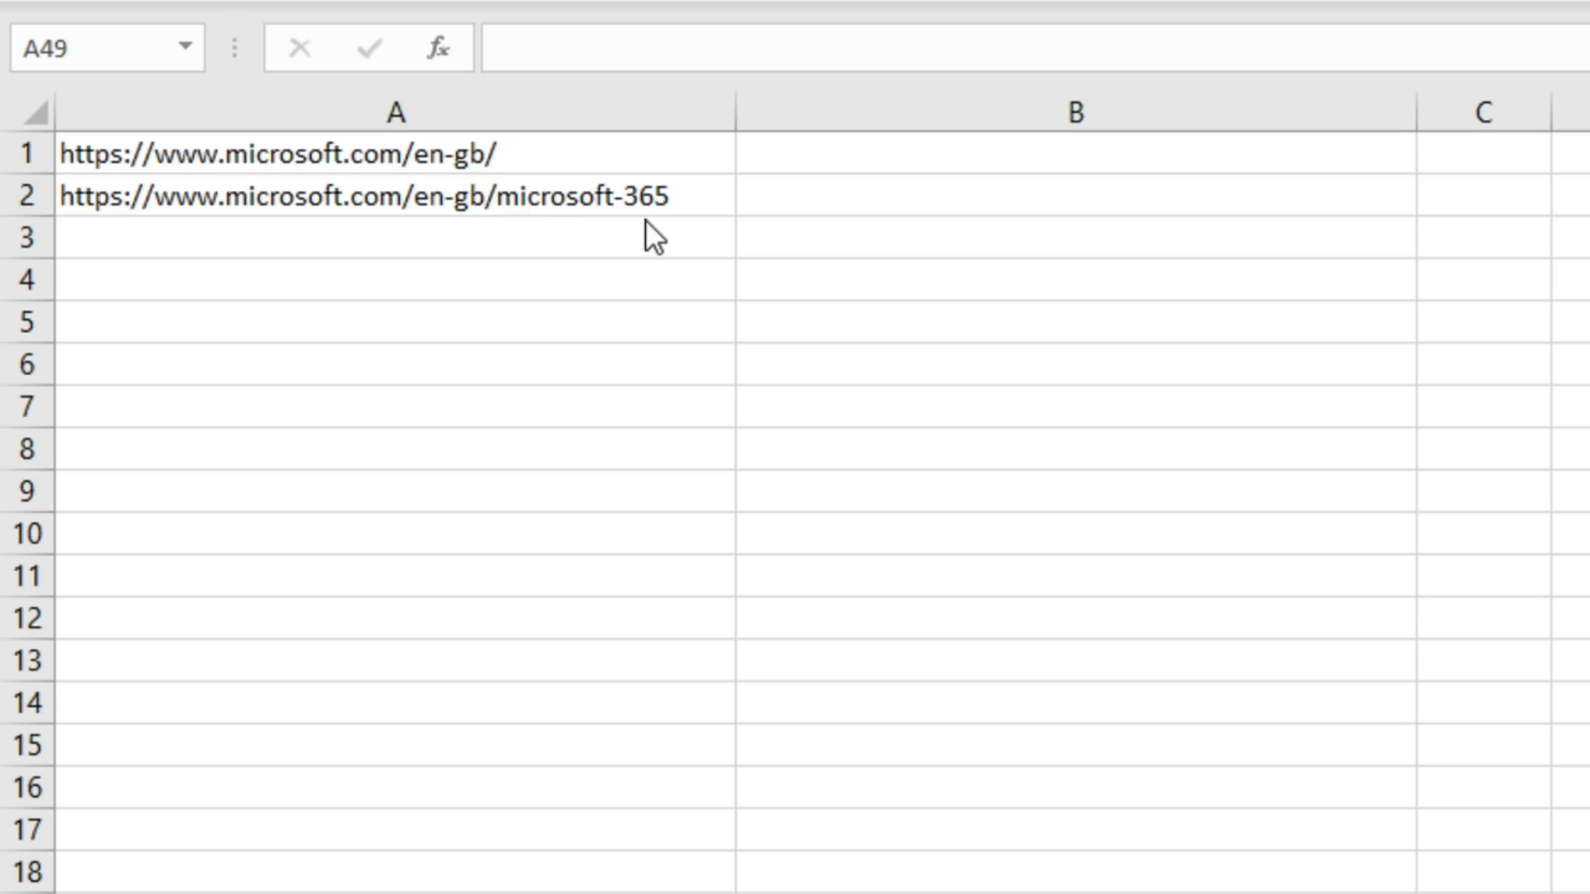
pyautogui.moveTo(786, 188)
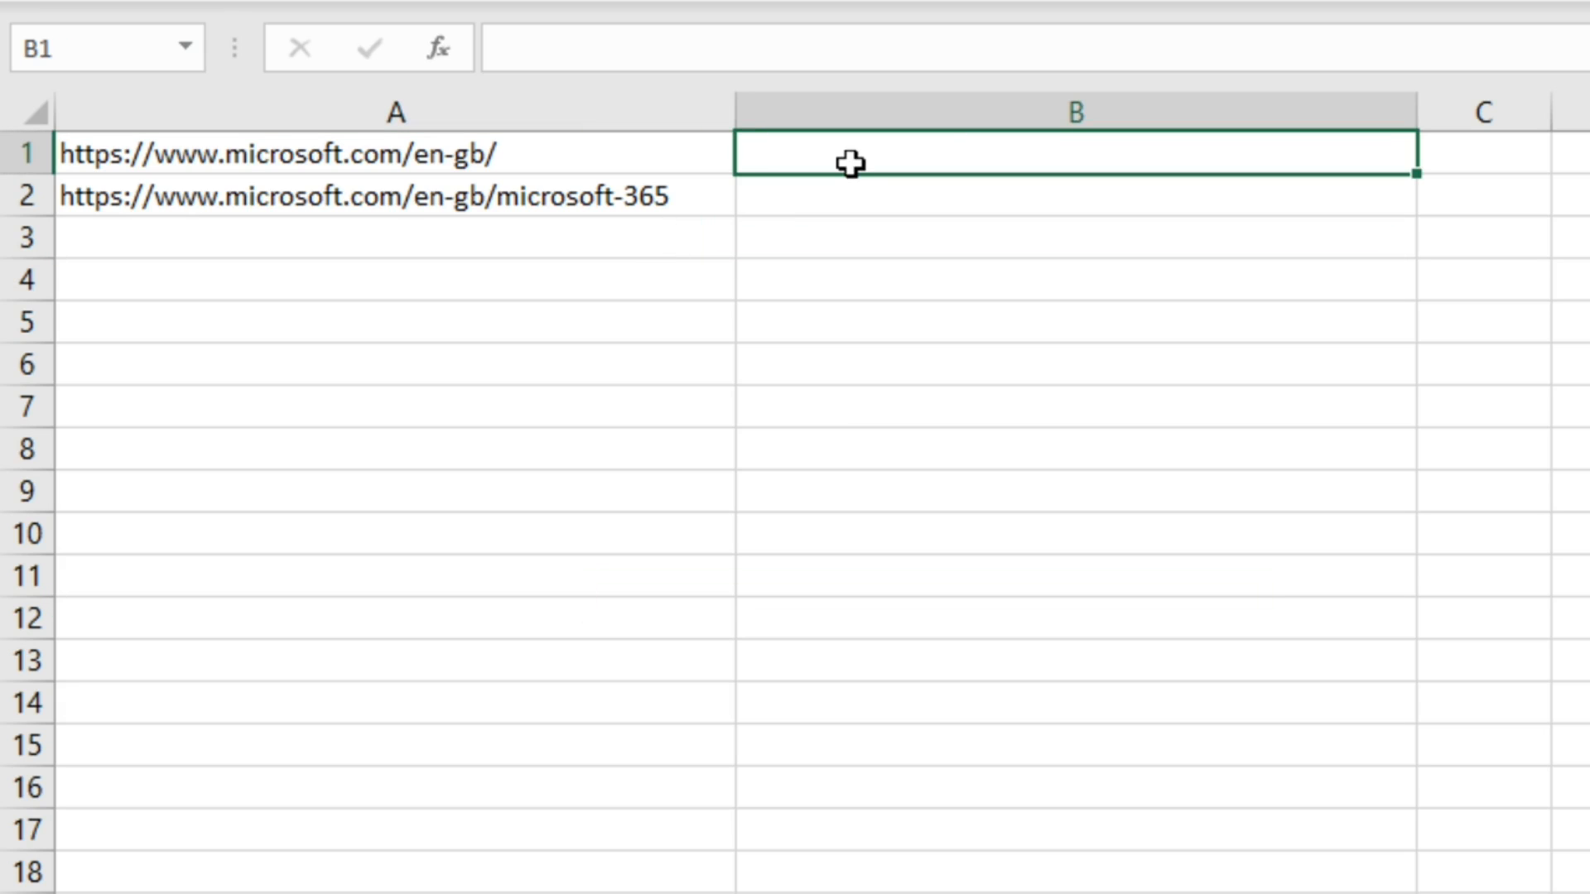
# - Begin B1's formula as =LEFT(A1,LEN(A1)- referencing A1's URL
pyautogui.write('=left')
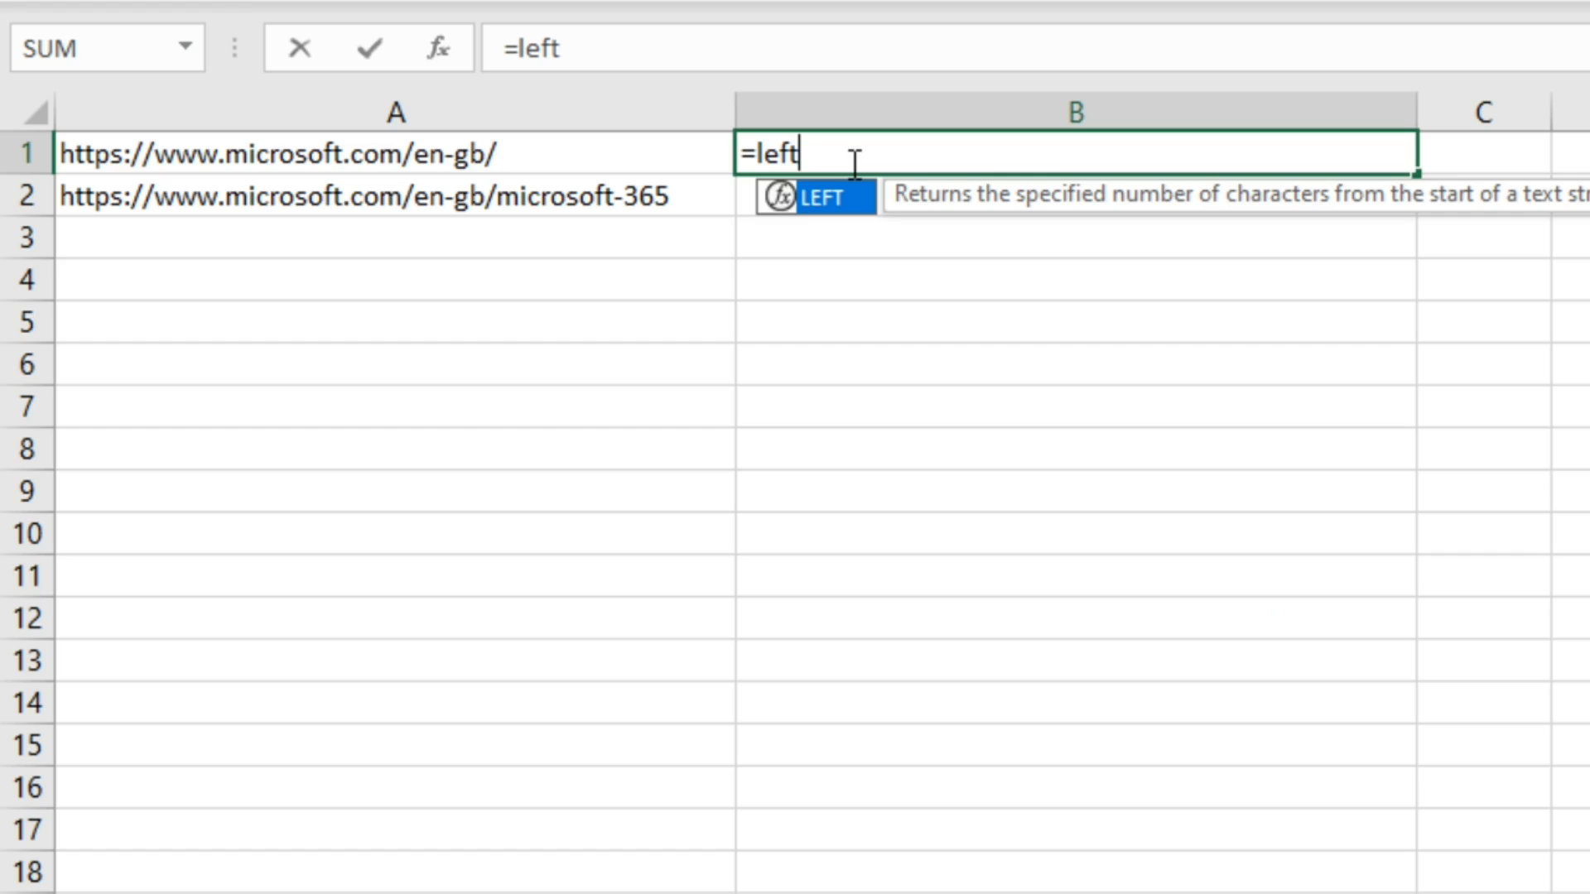
pyautogui.moveTo(1025, 248)
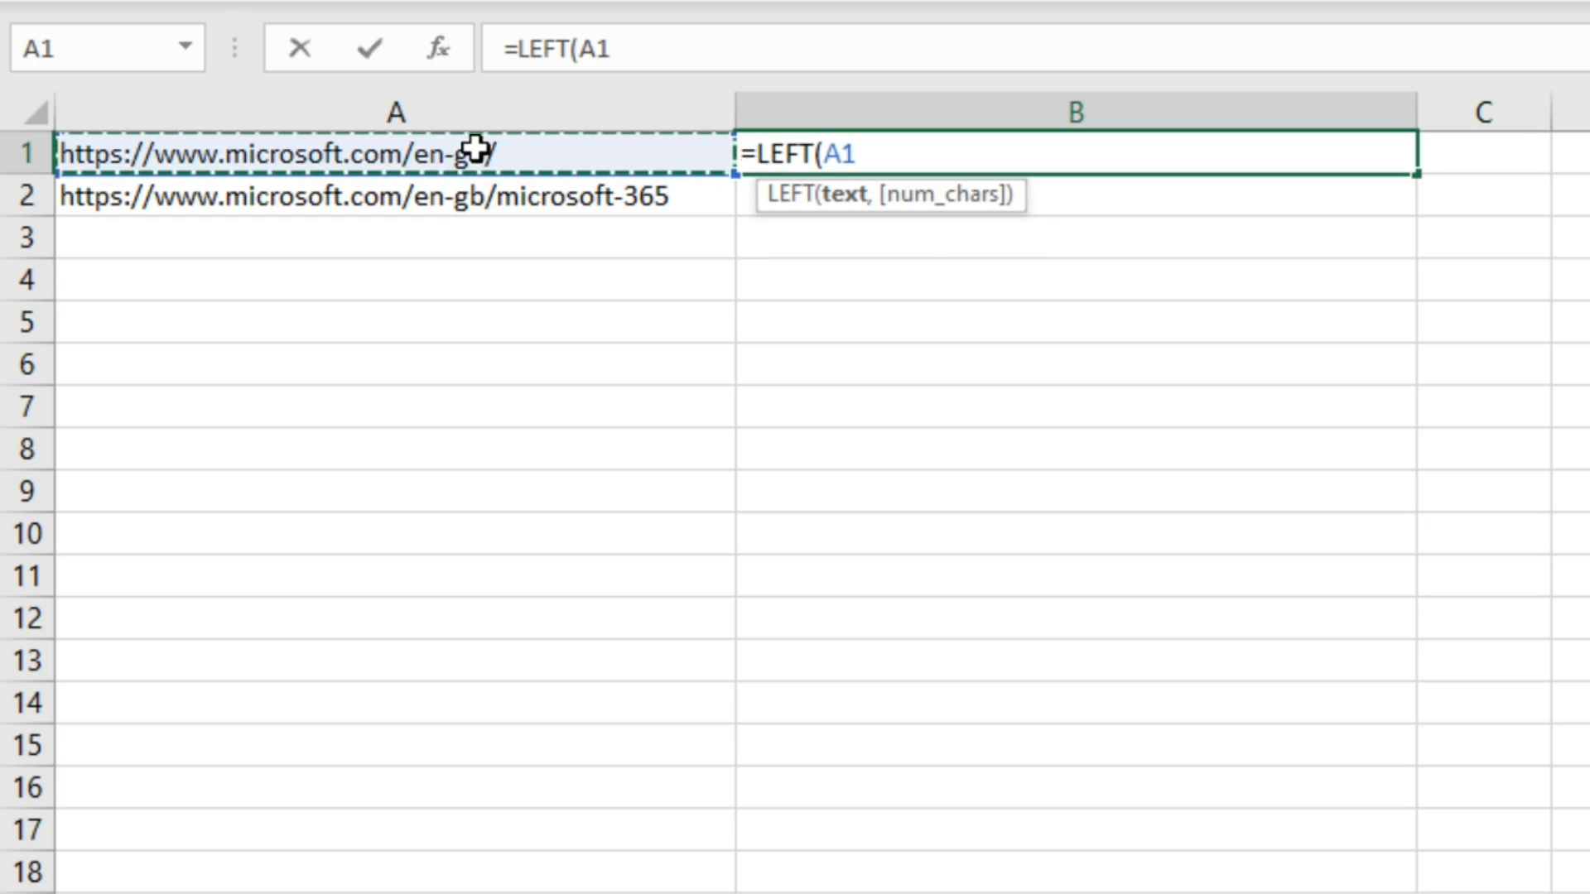
pyautogui.write(',')
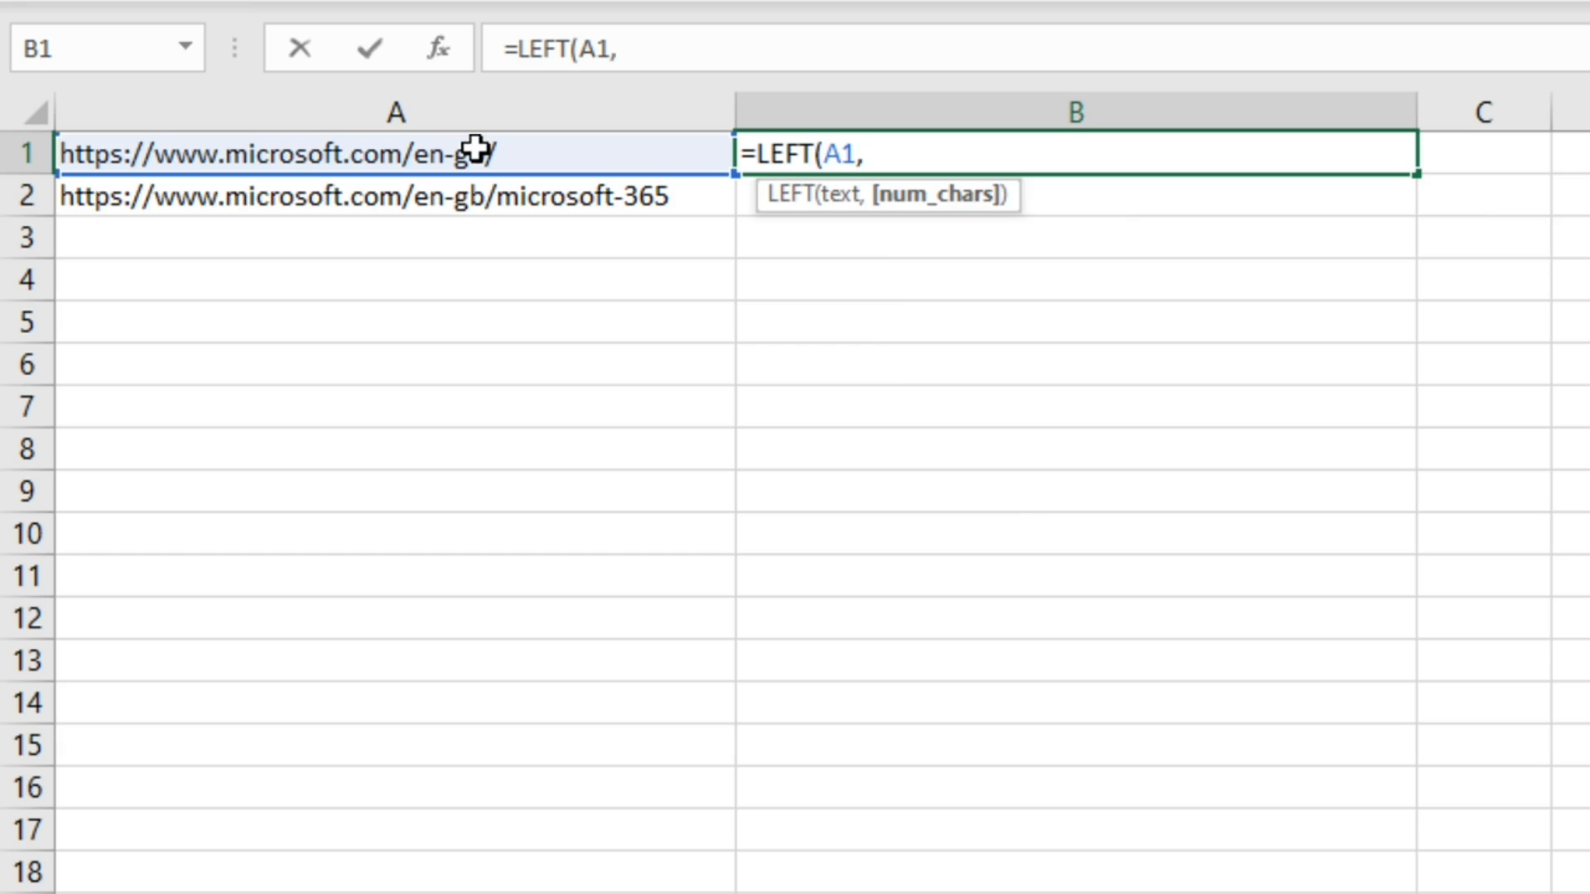
pyautogui.write('len')
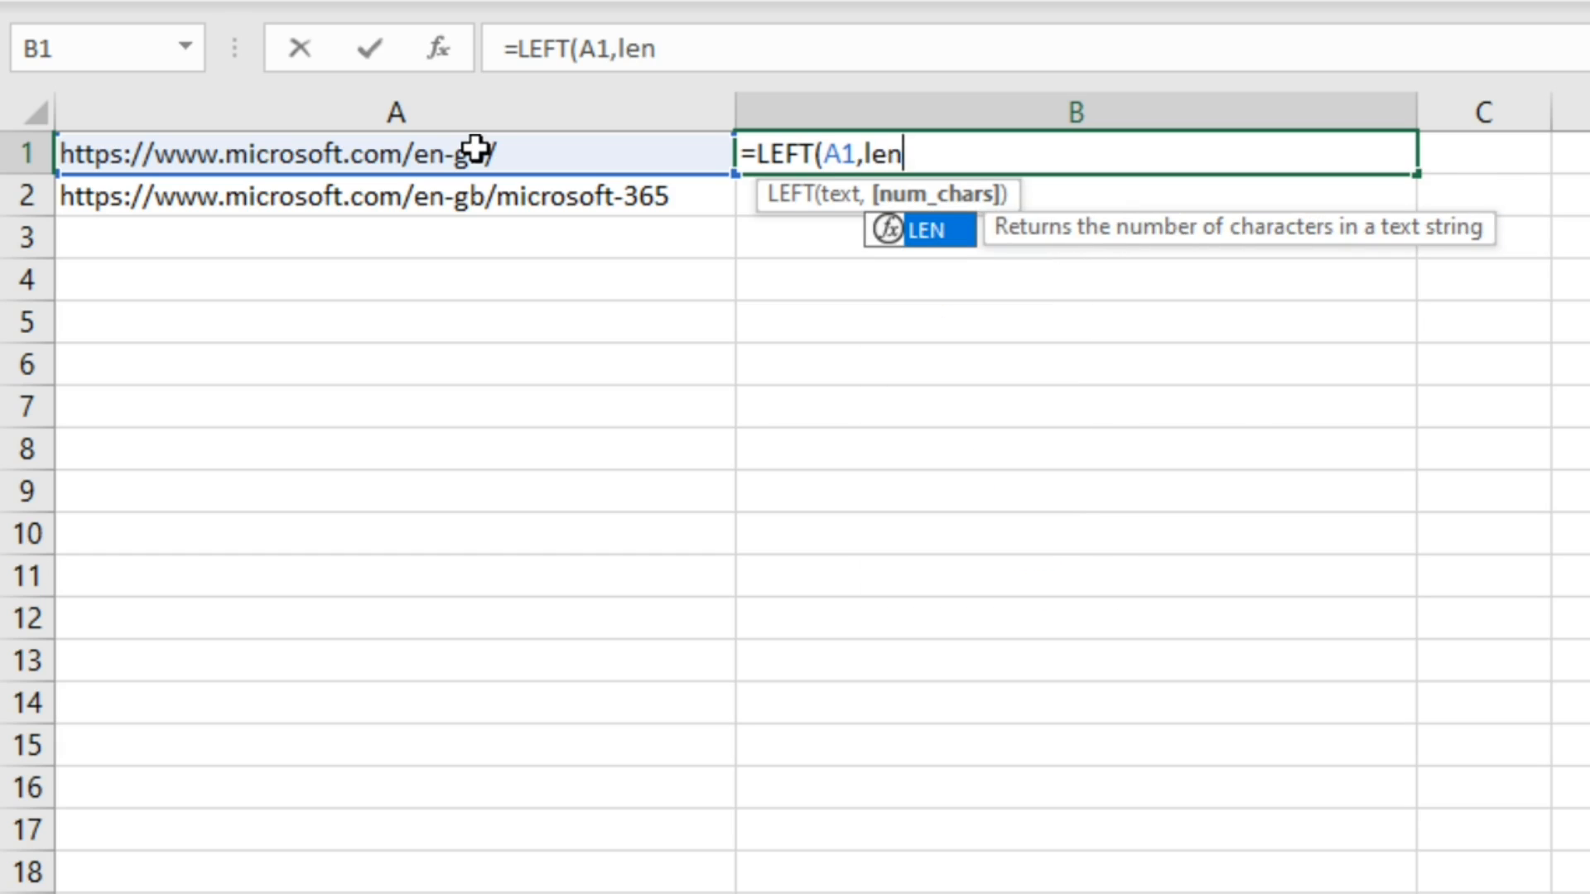
pyautogui.moveTo(1022, 263)
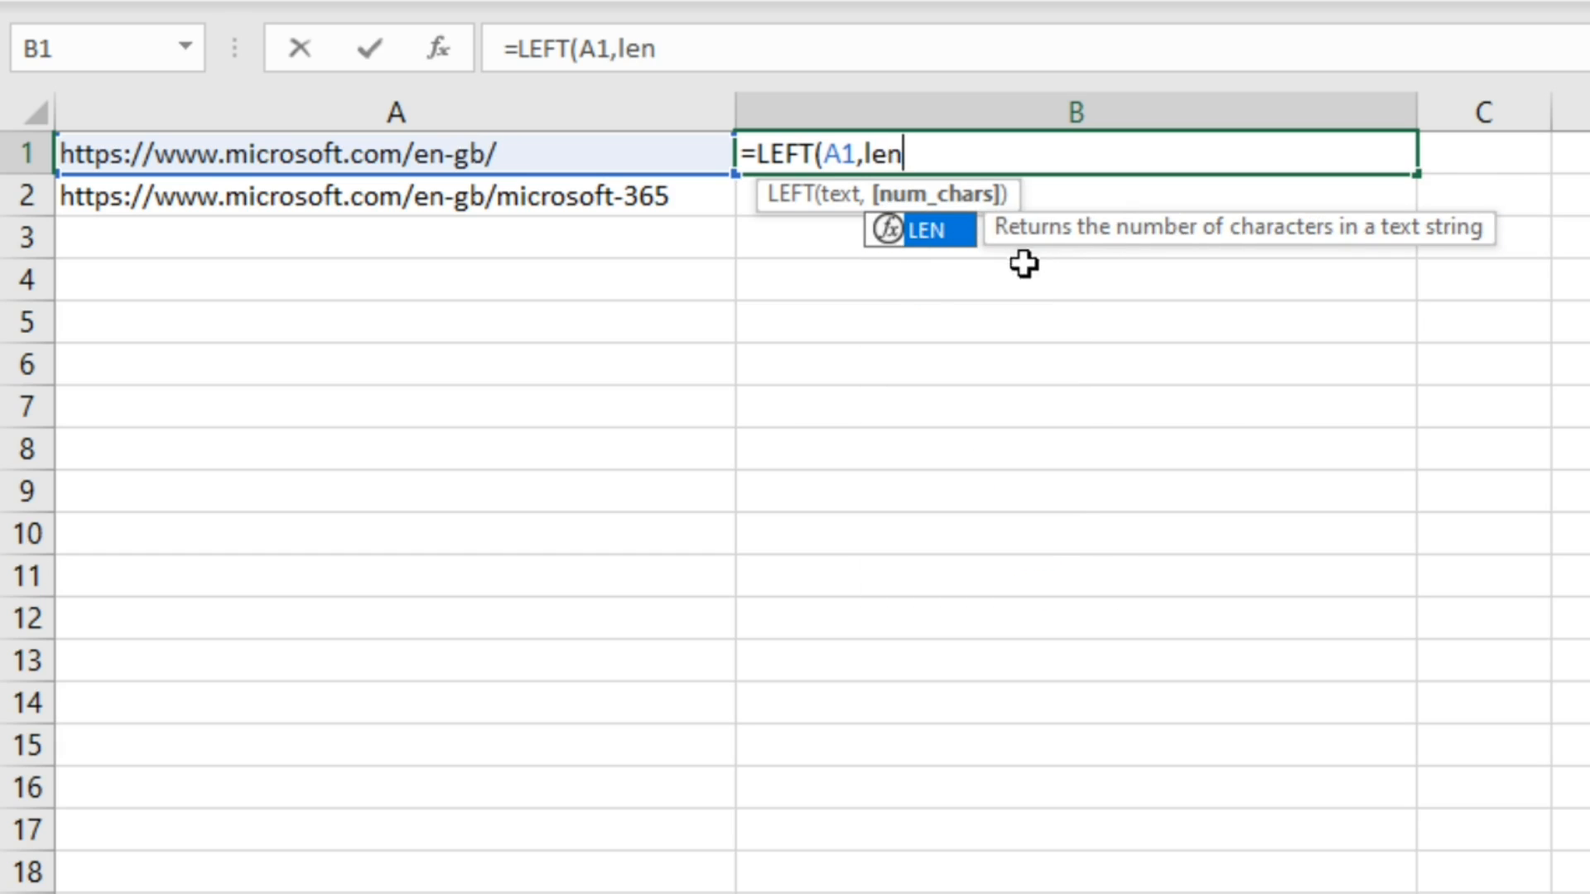
pyautogui.moveTo(1384, 274)
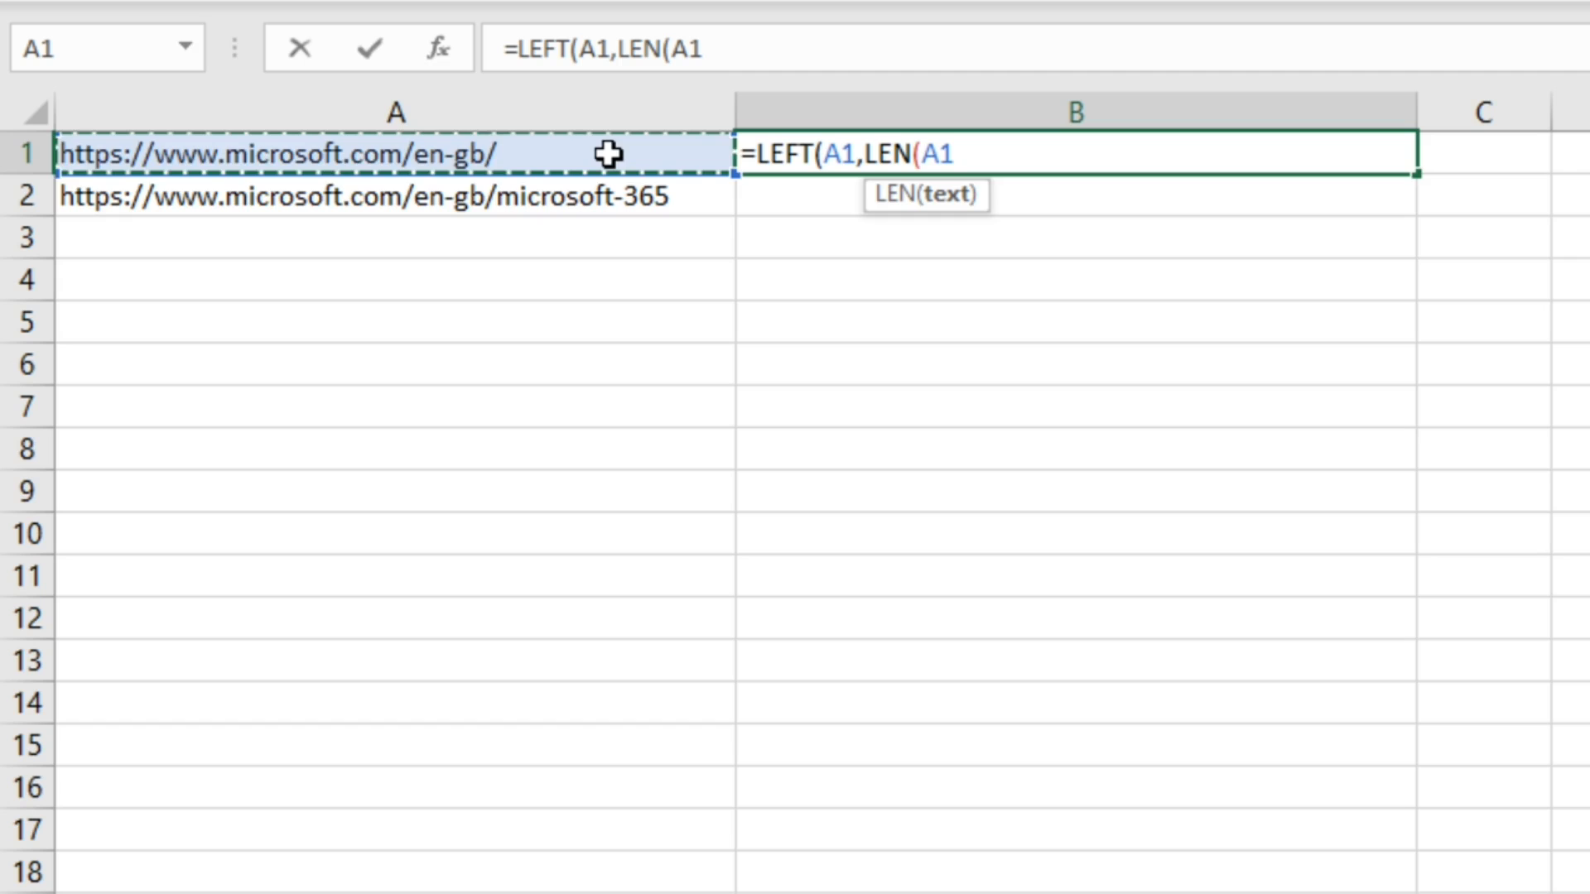
pyautogui.write(')')
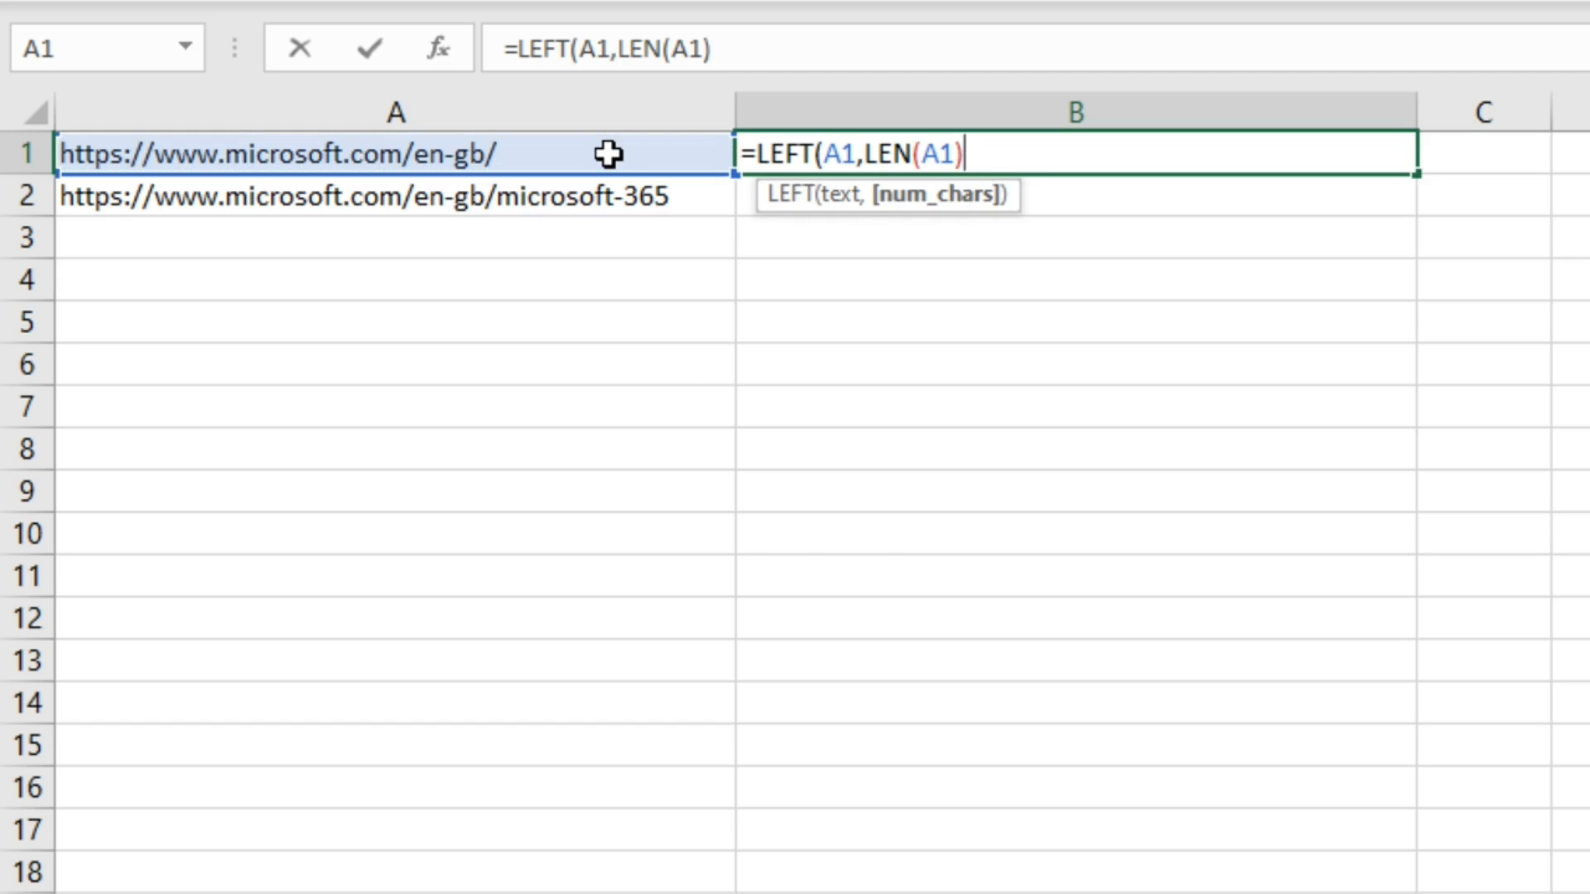
pyautogui.write('-')
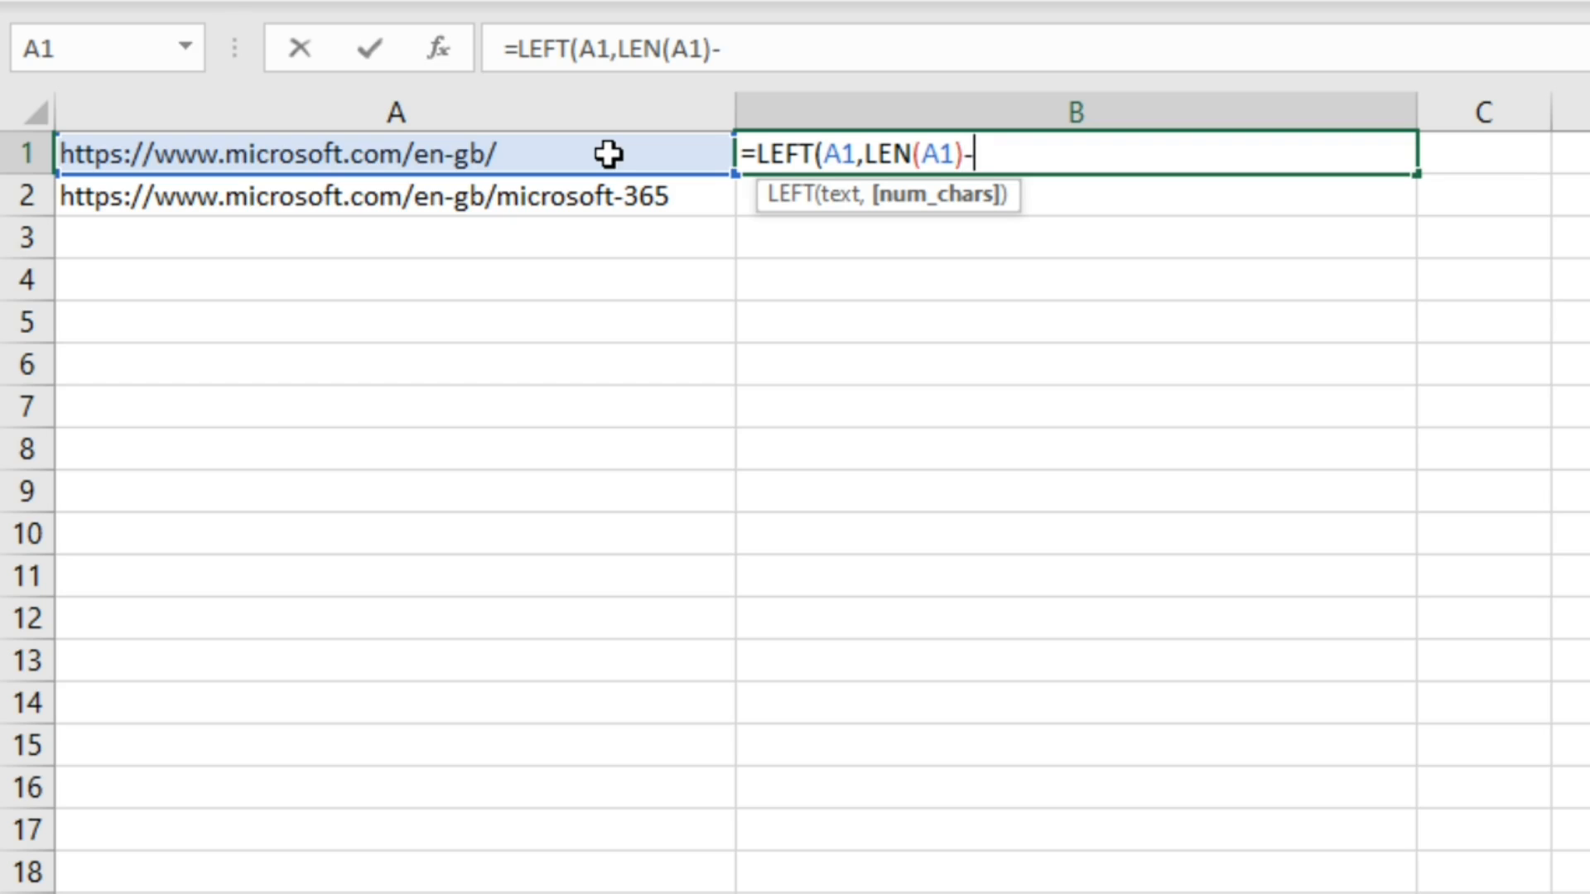
# - Append the trailing-slash check (RIGHT(A1)="/")) to finish =LEFT(A1,LEN(A1)-(RIGHT(A1)="/"))
pyautogui.write('(righ')
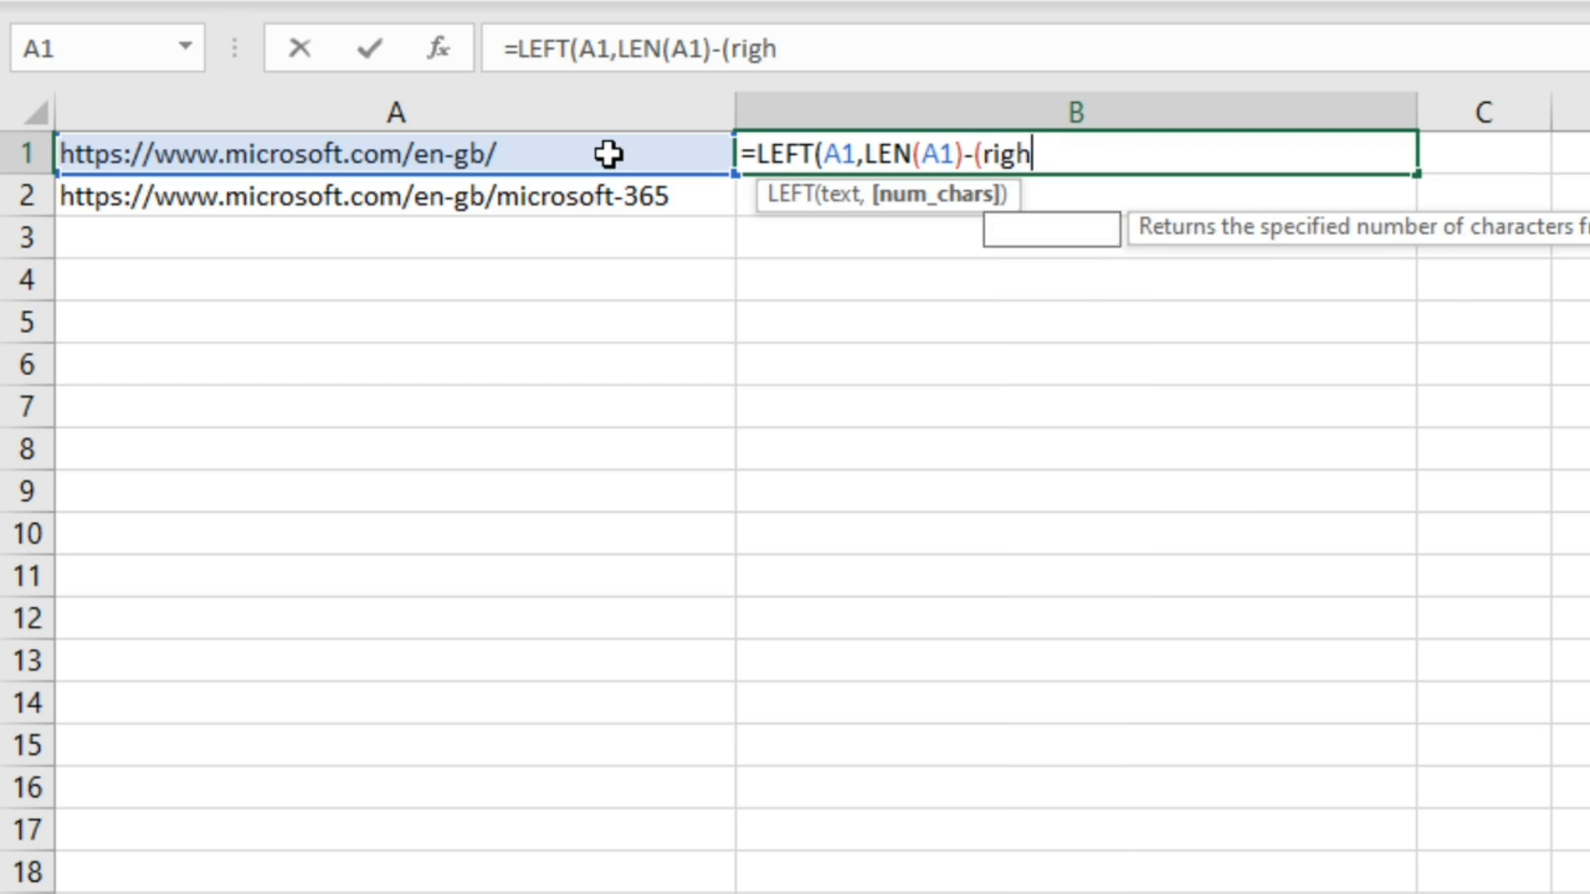
pyautogui.write('T(A1')
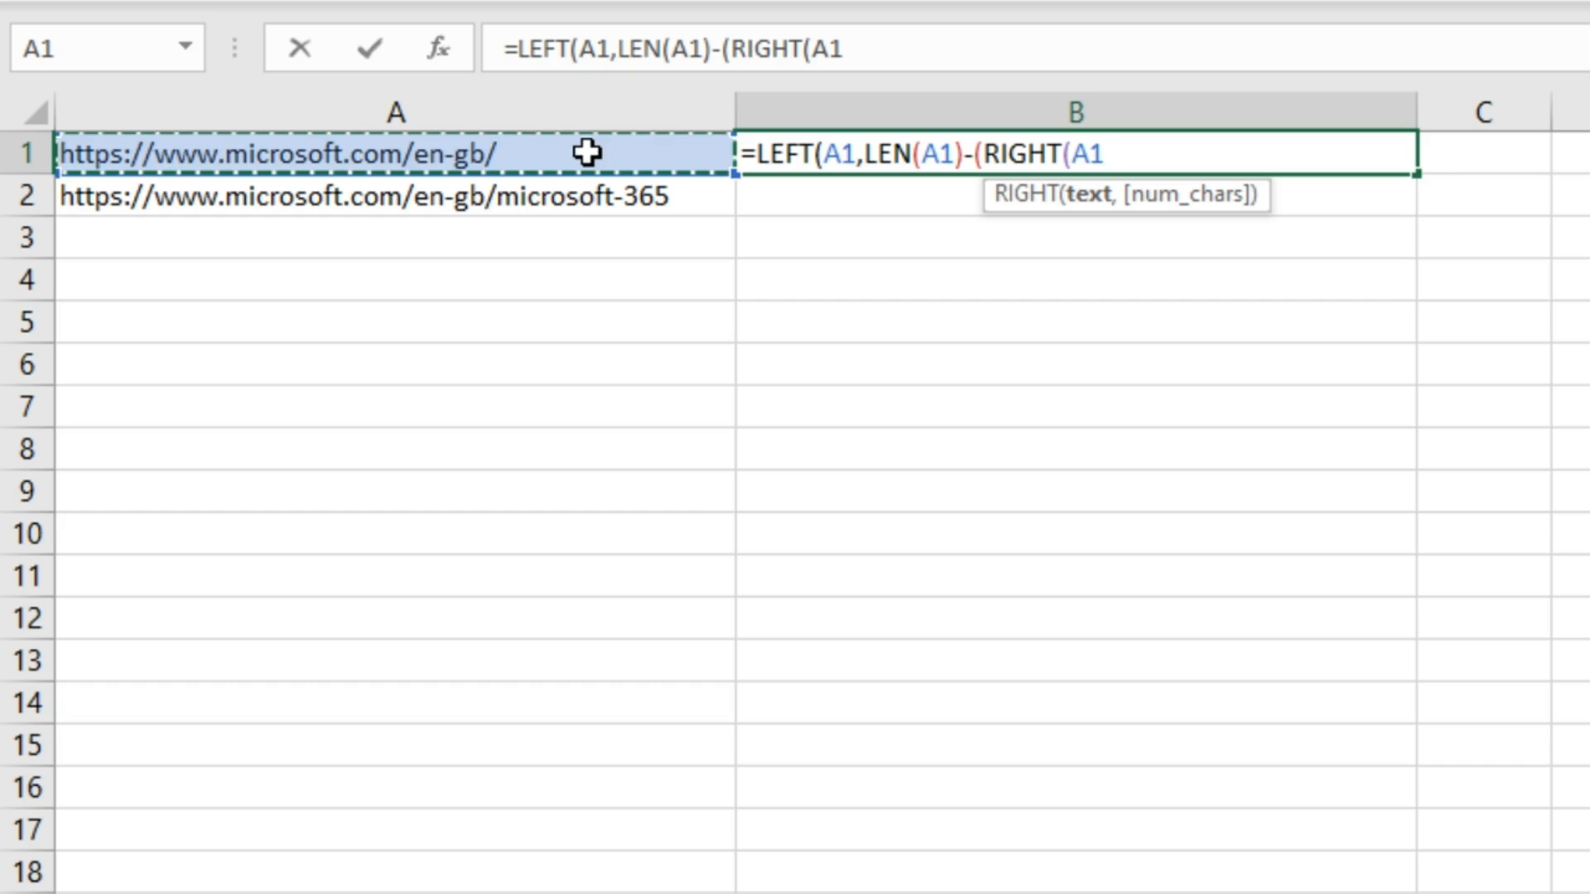
pyautogui.write(')')
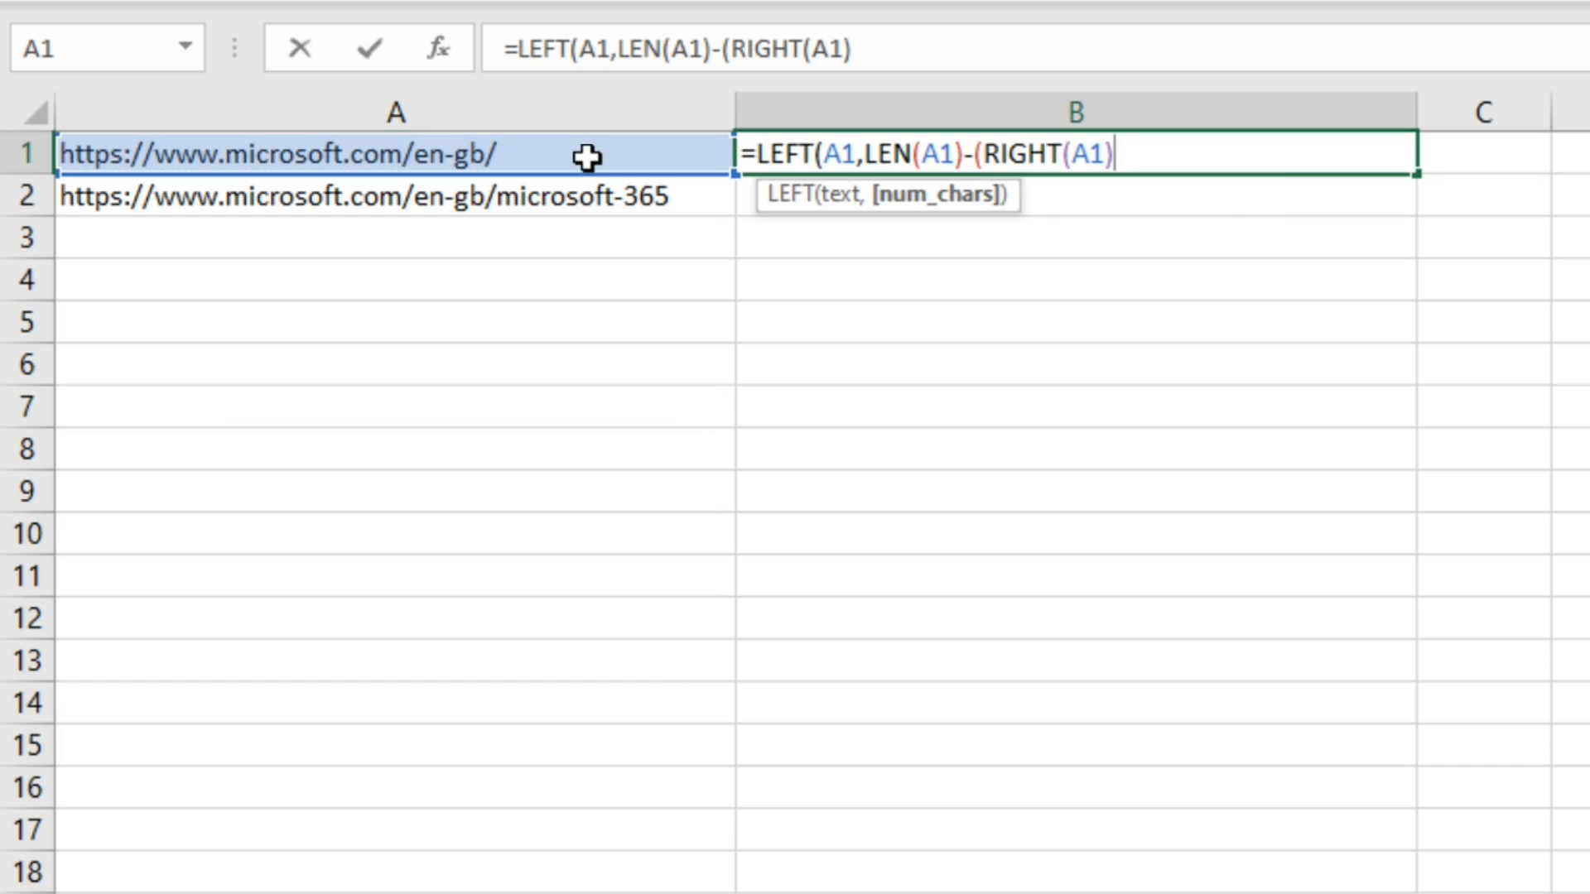
pyautogui.write('=')
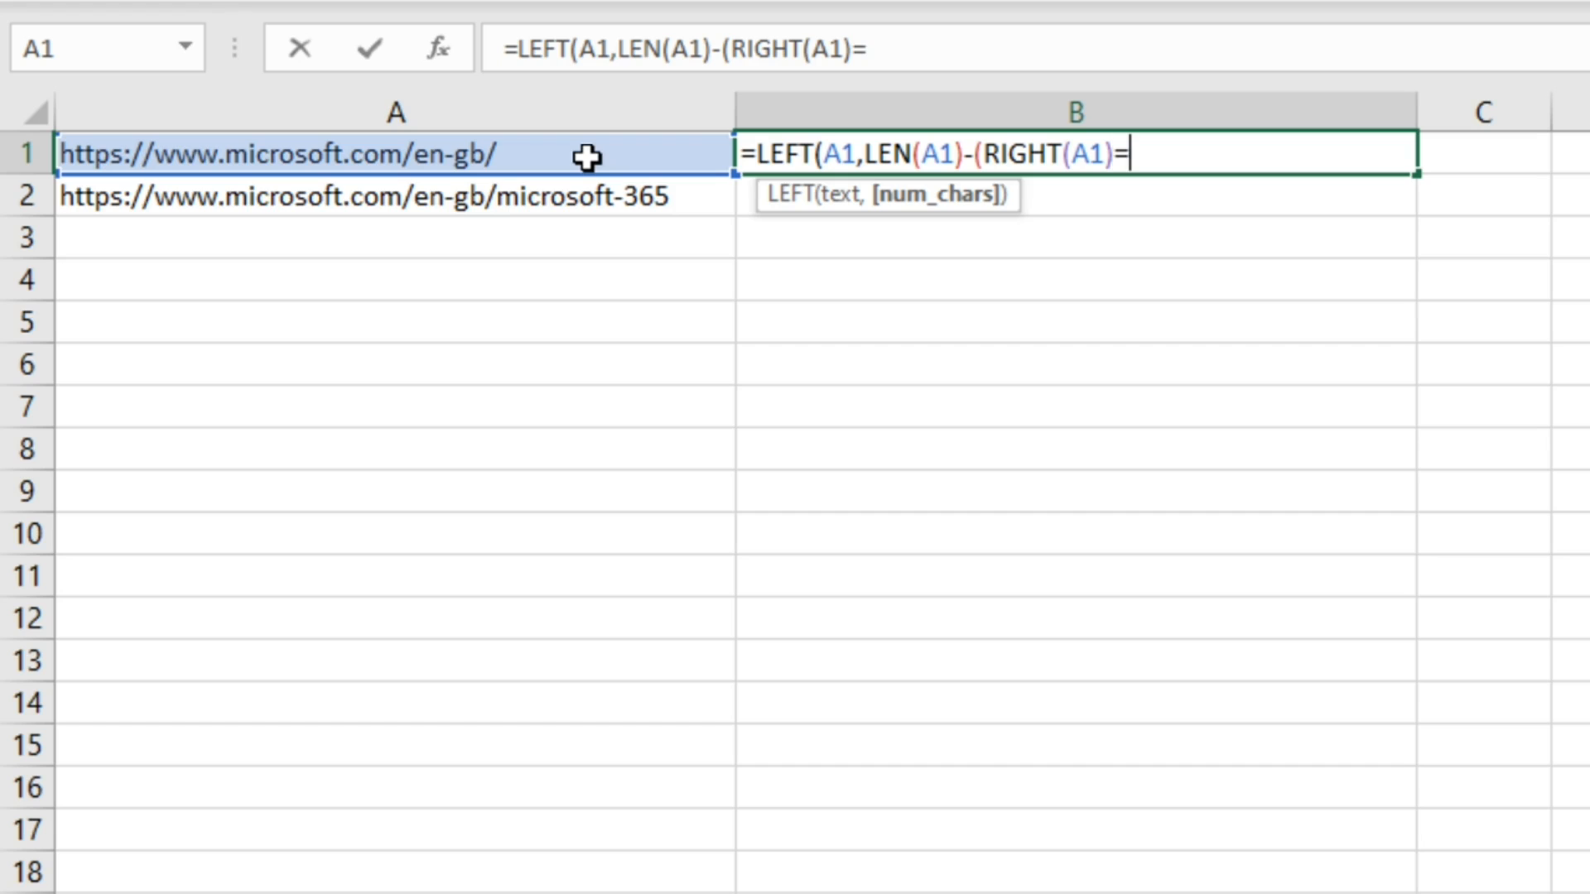
pyautogui.write('"/')
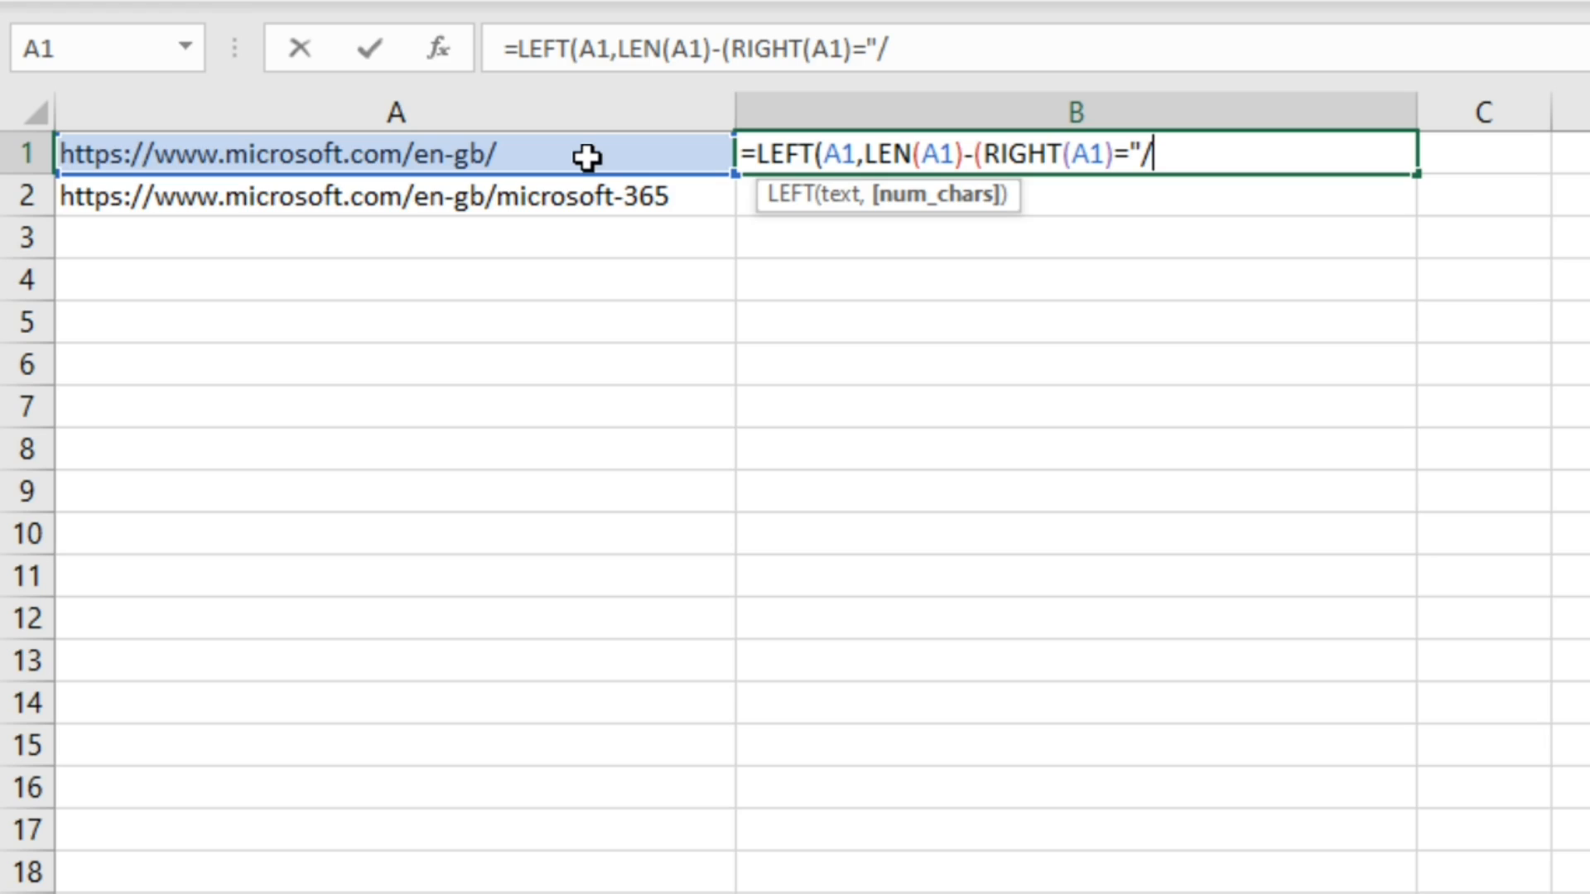
pyautogui.write('"')
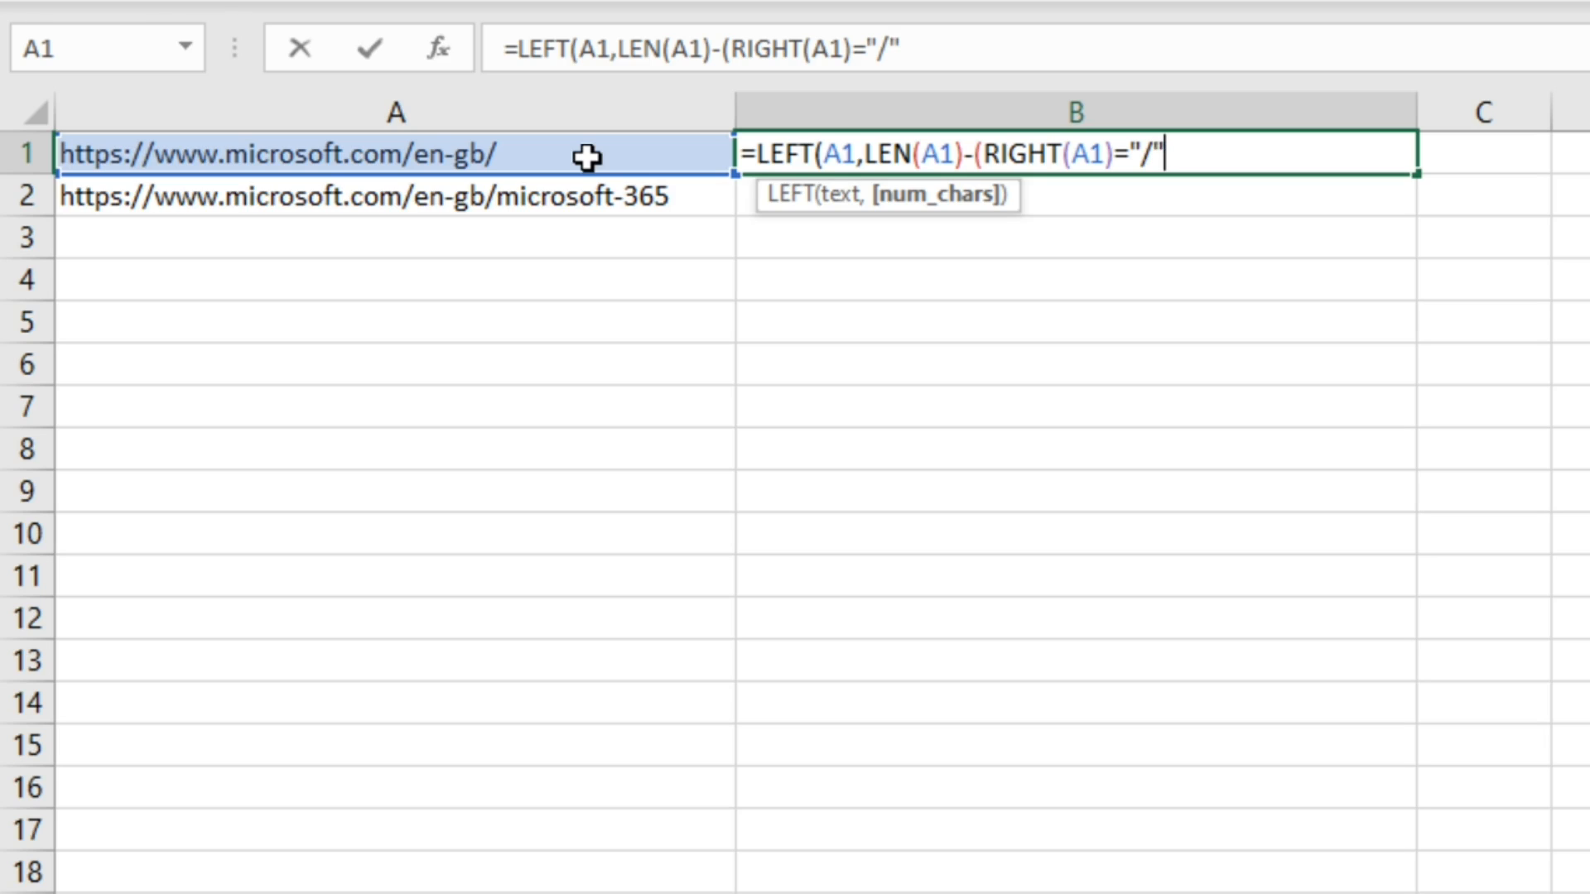
pyautogui.write('))')
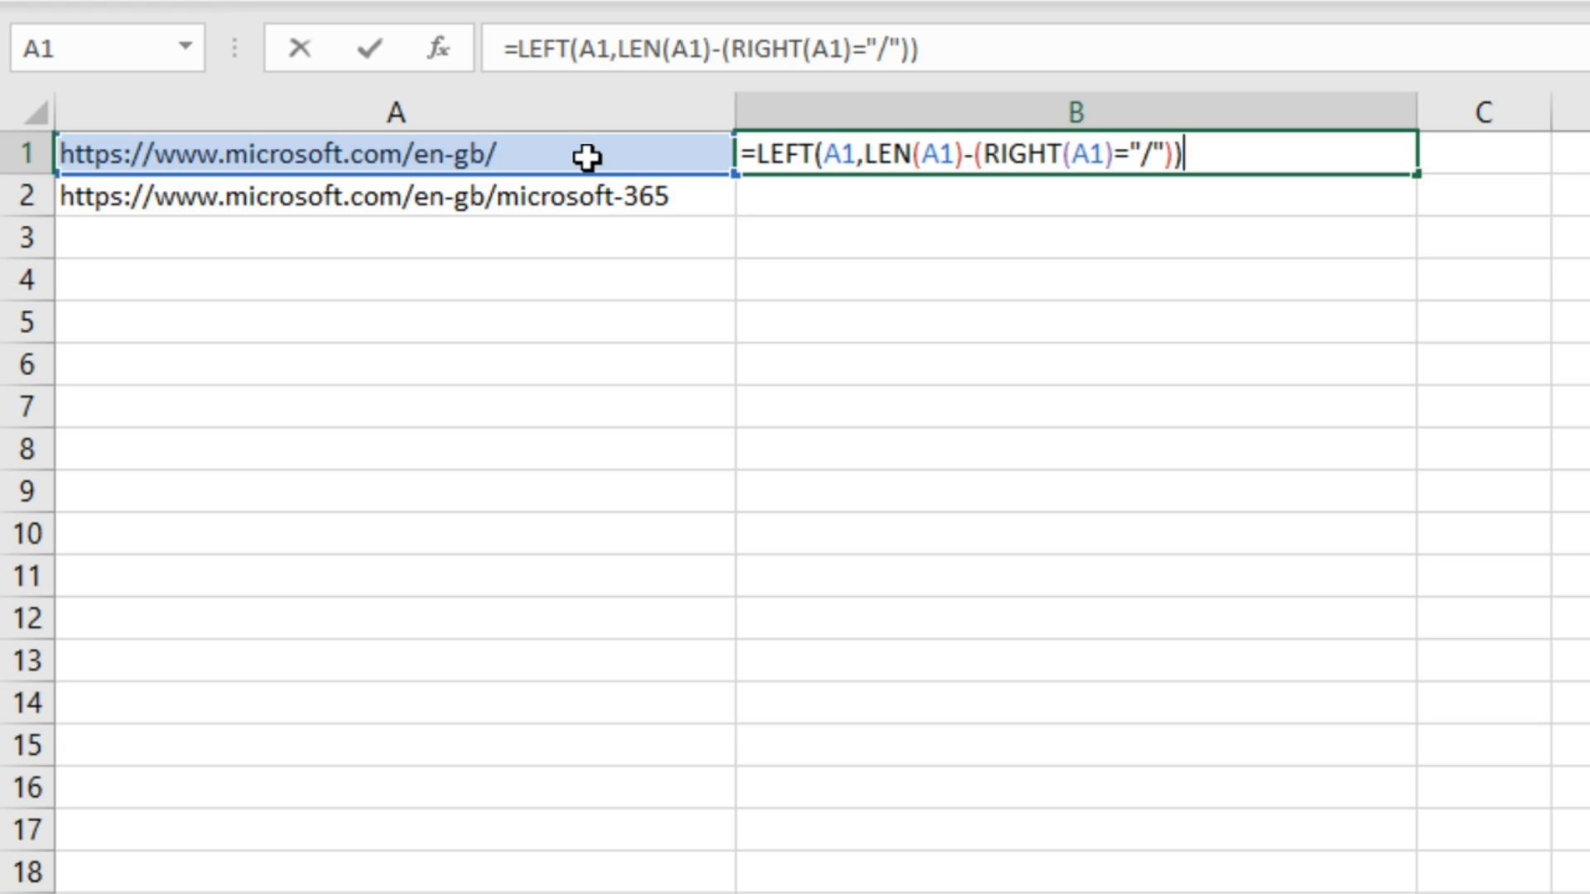
pyautogui.moveTo(758, 182)
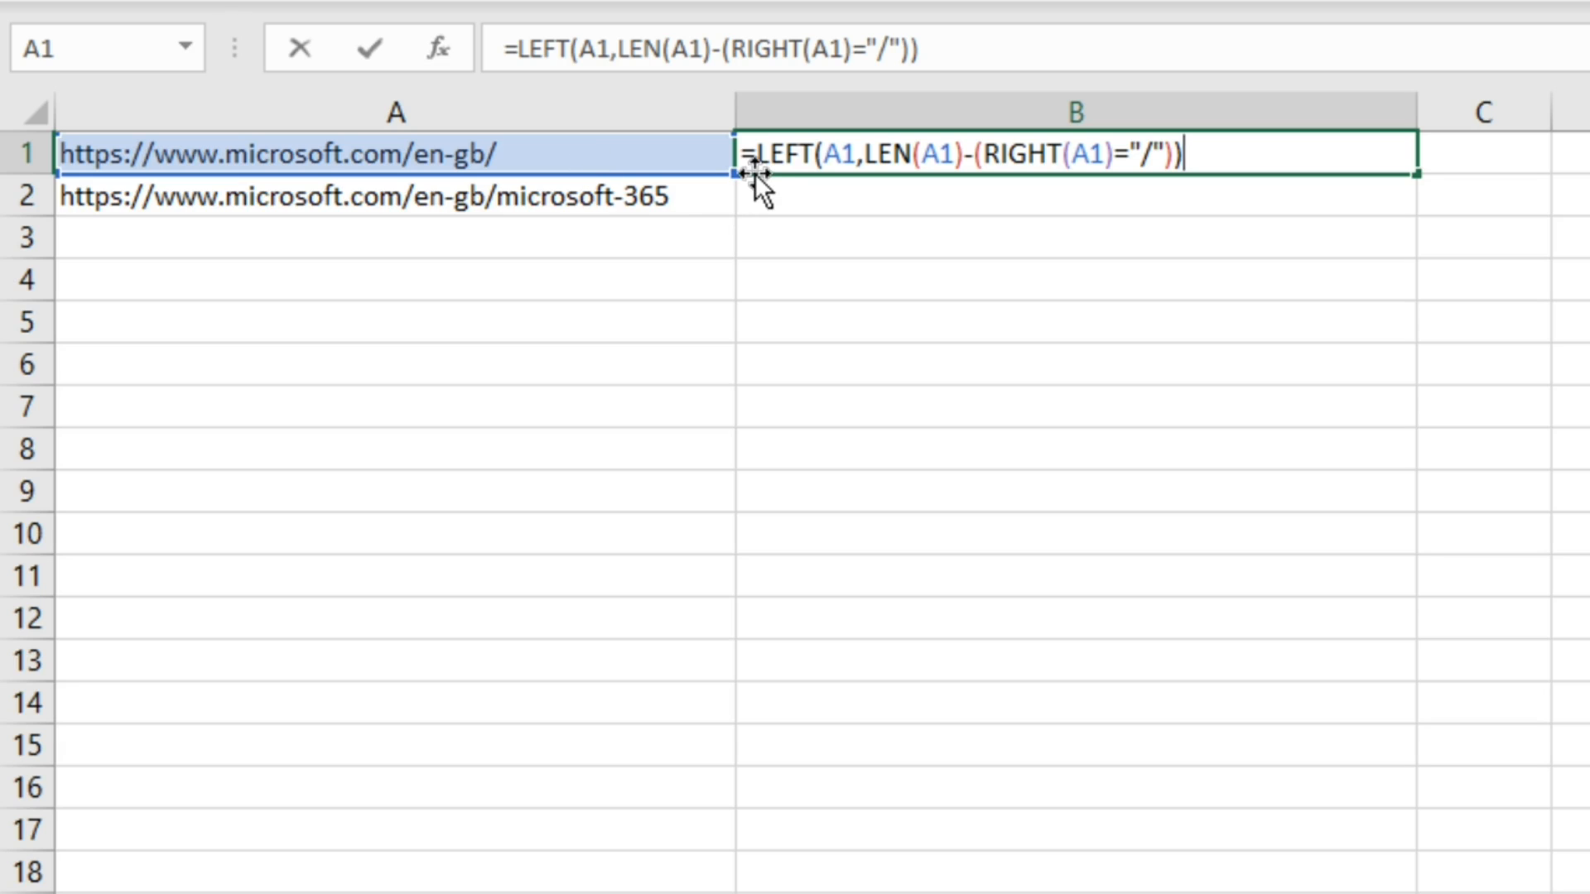
pyautogui.moveTo(1257, 163)
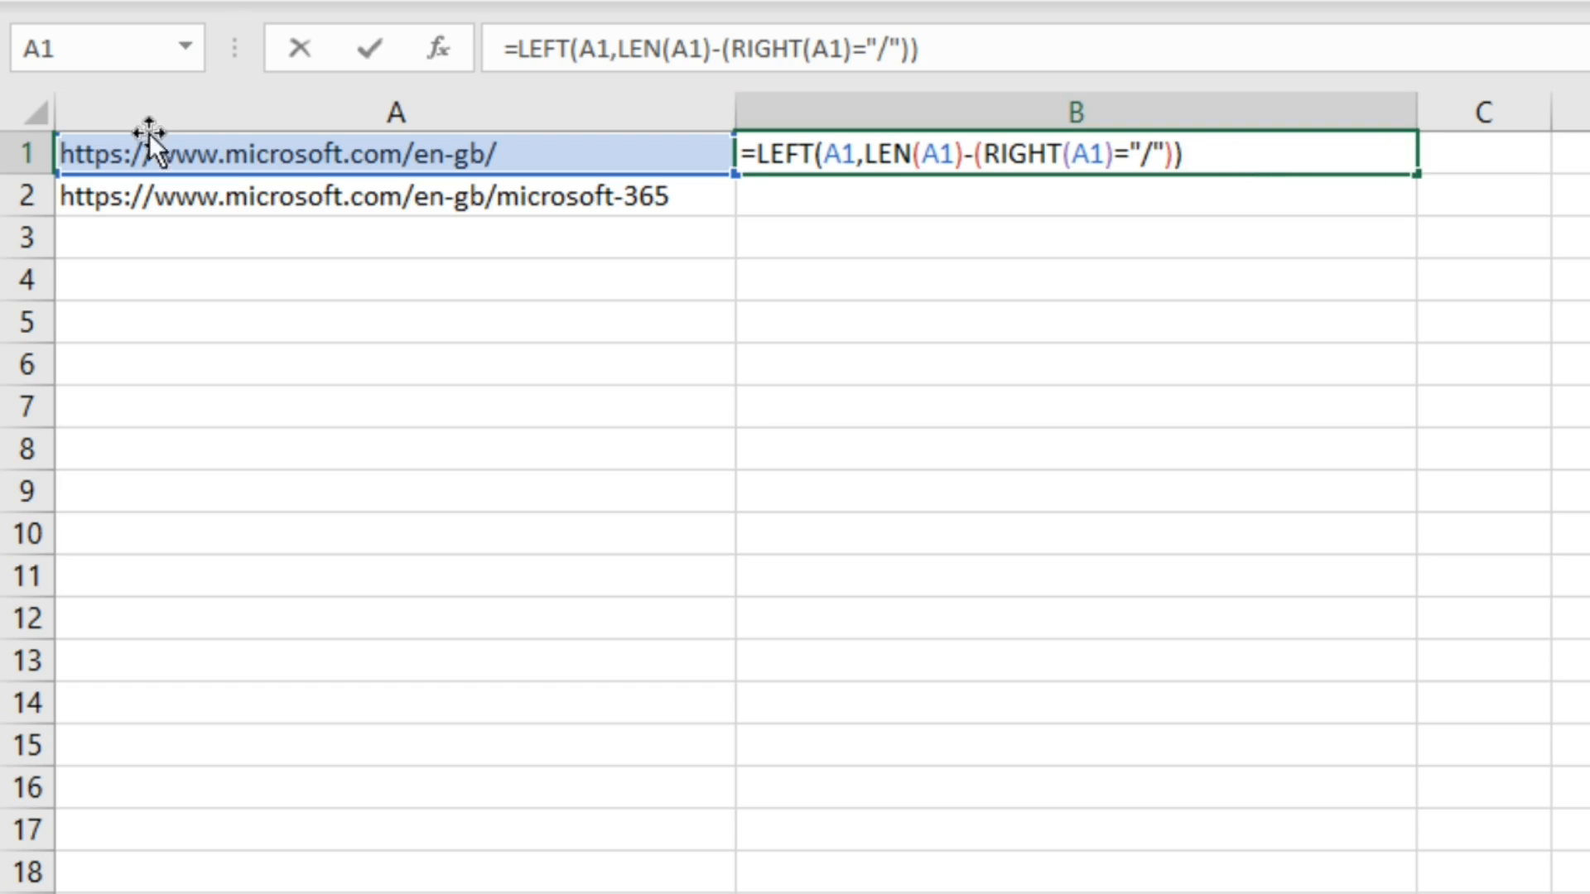
pyautogui.moveTo(492, 158)
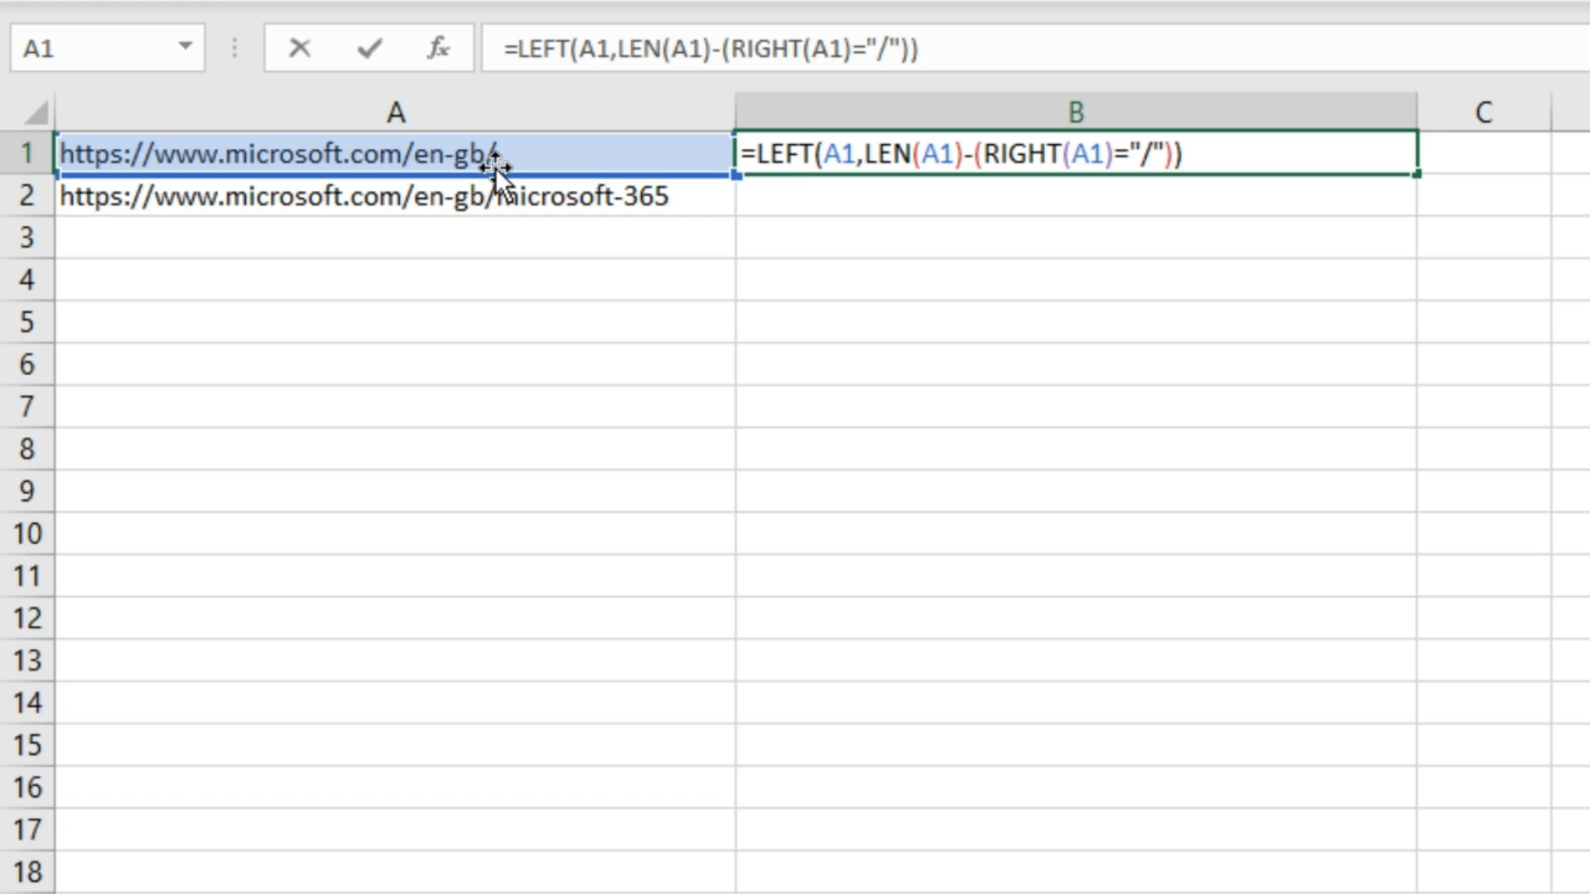
# - Enter B1's trimming formula and fill it down to B2
pyautogui.press('Return')
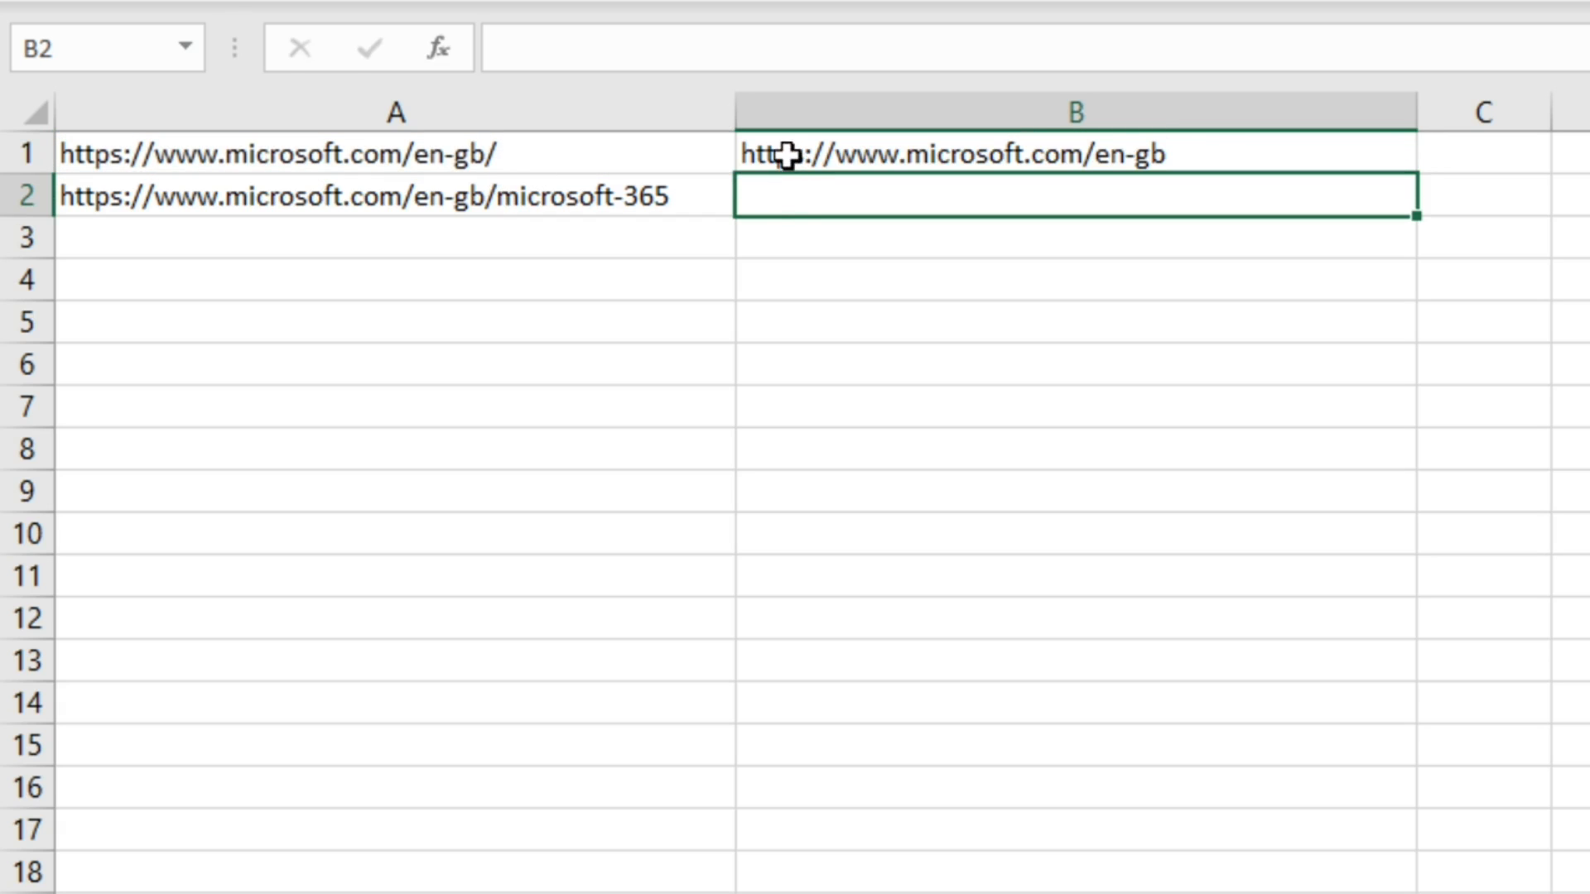
pyautogui.moveTo(674, 172)
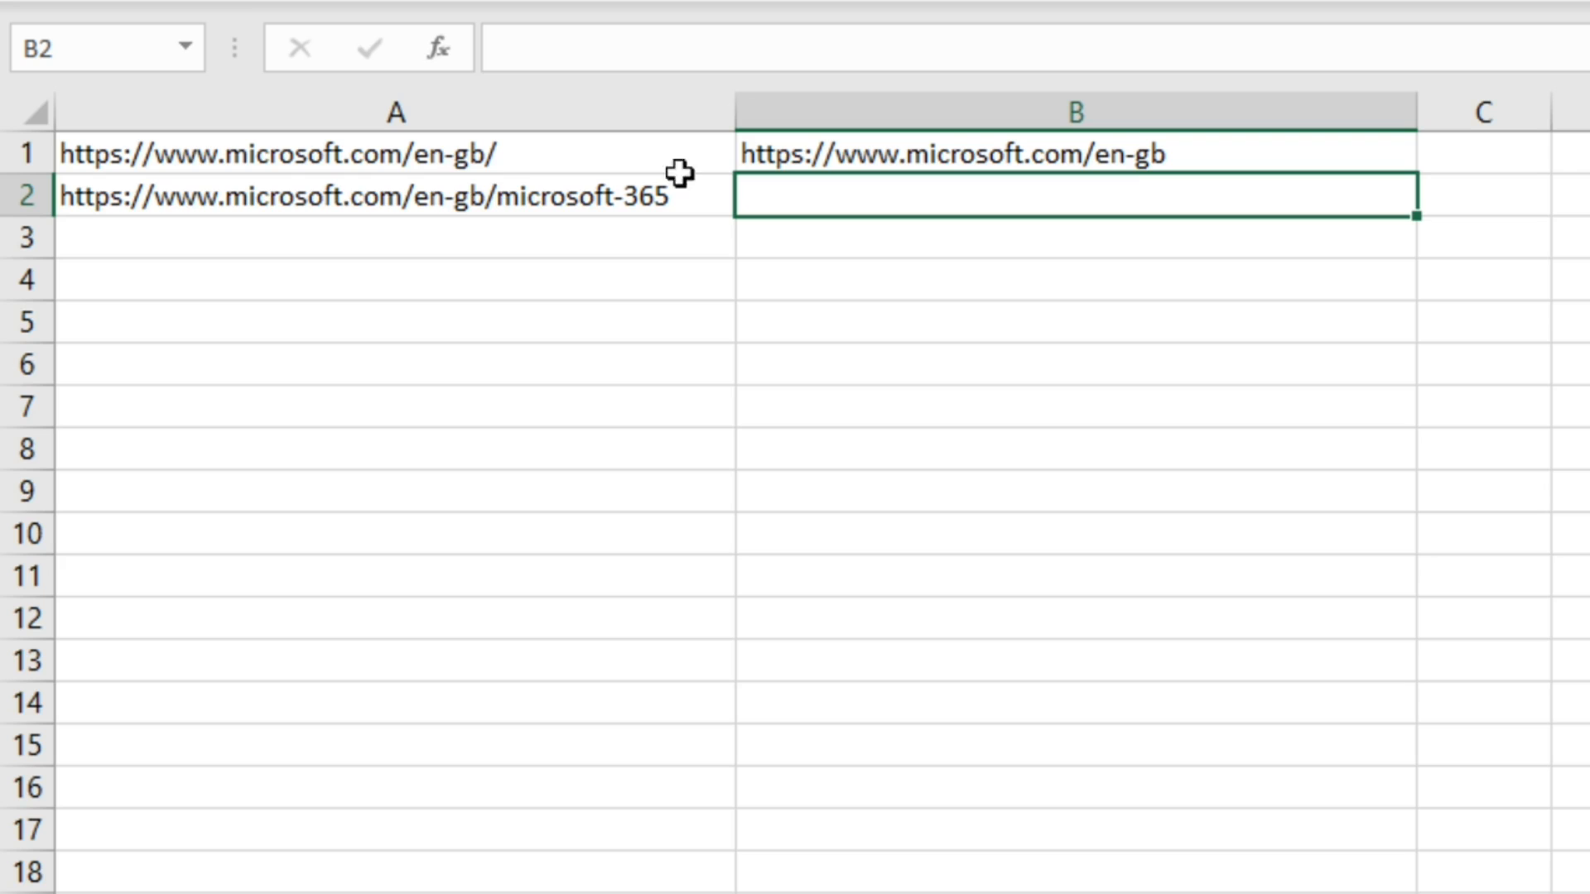
pyautogui.moveTo(1166, 152)
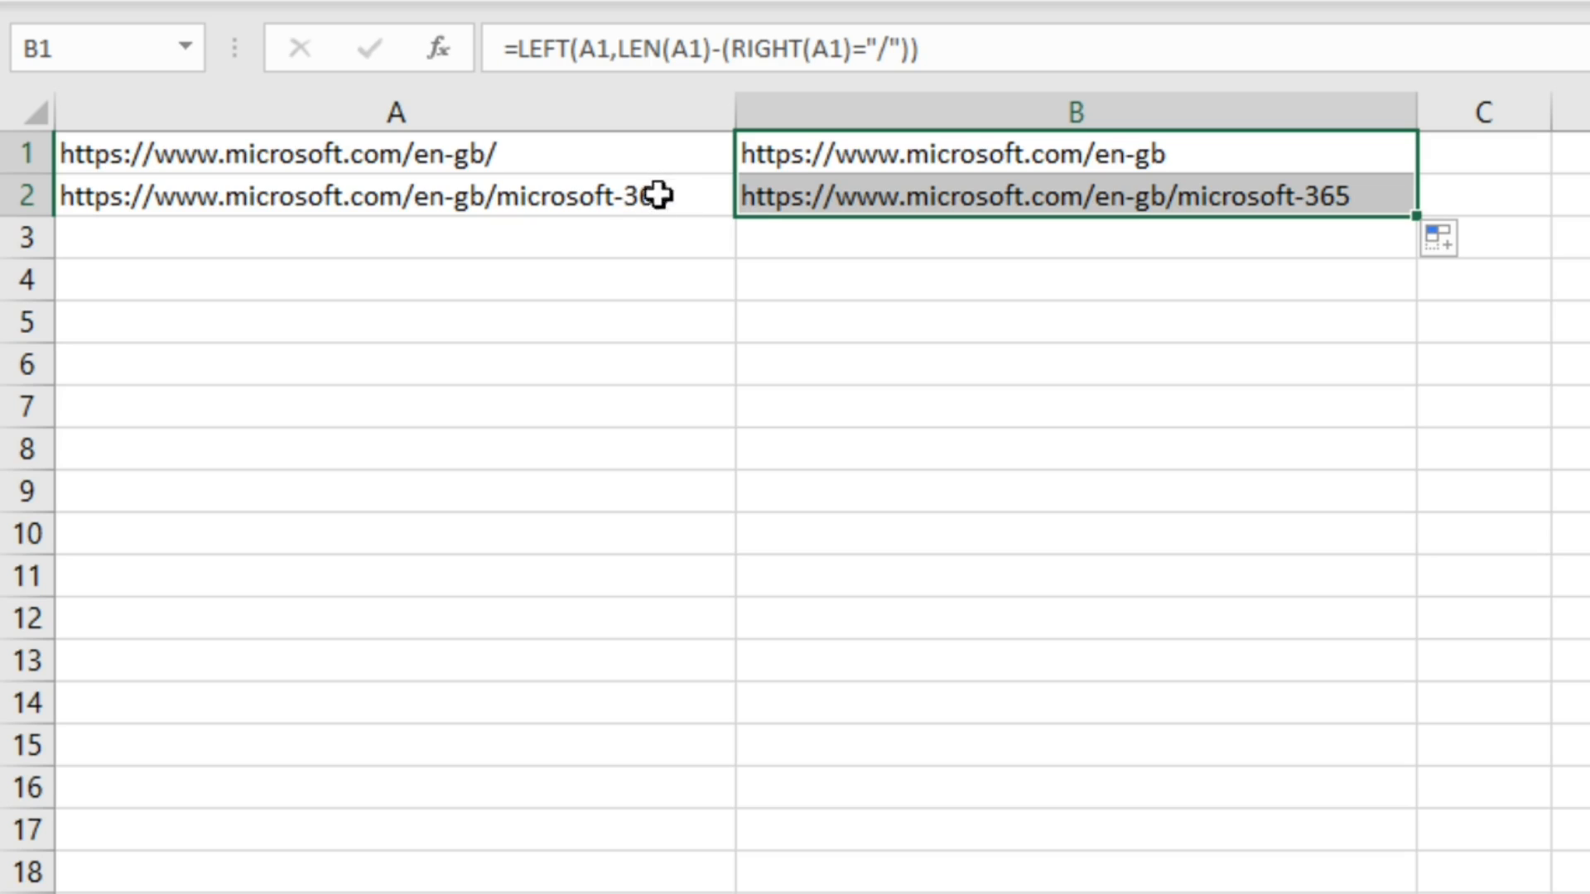
pyautogui.moveTo(471, 209)
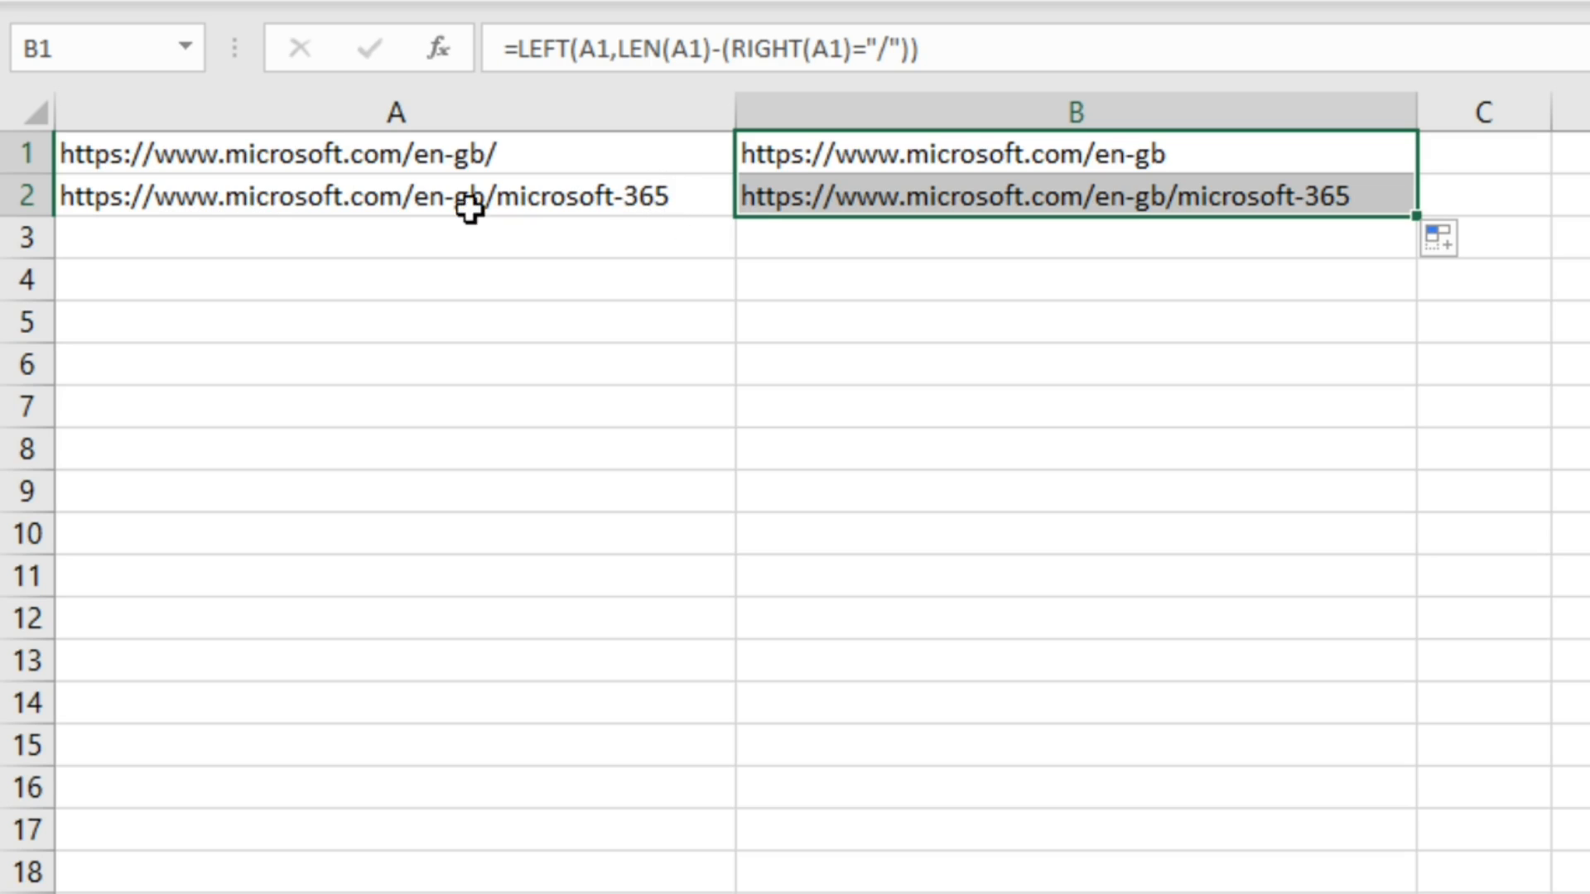
pyautogui.moveTo(1378, 197)
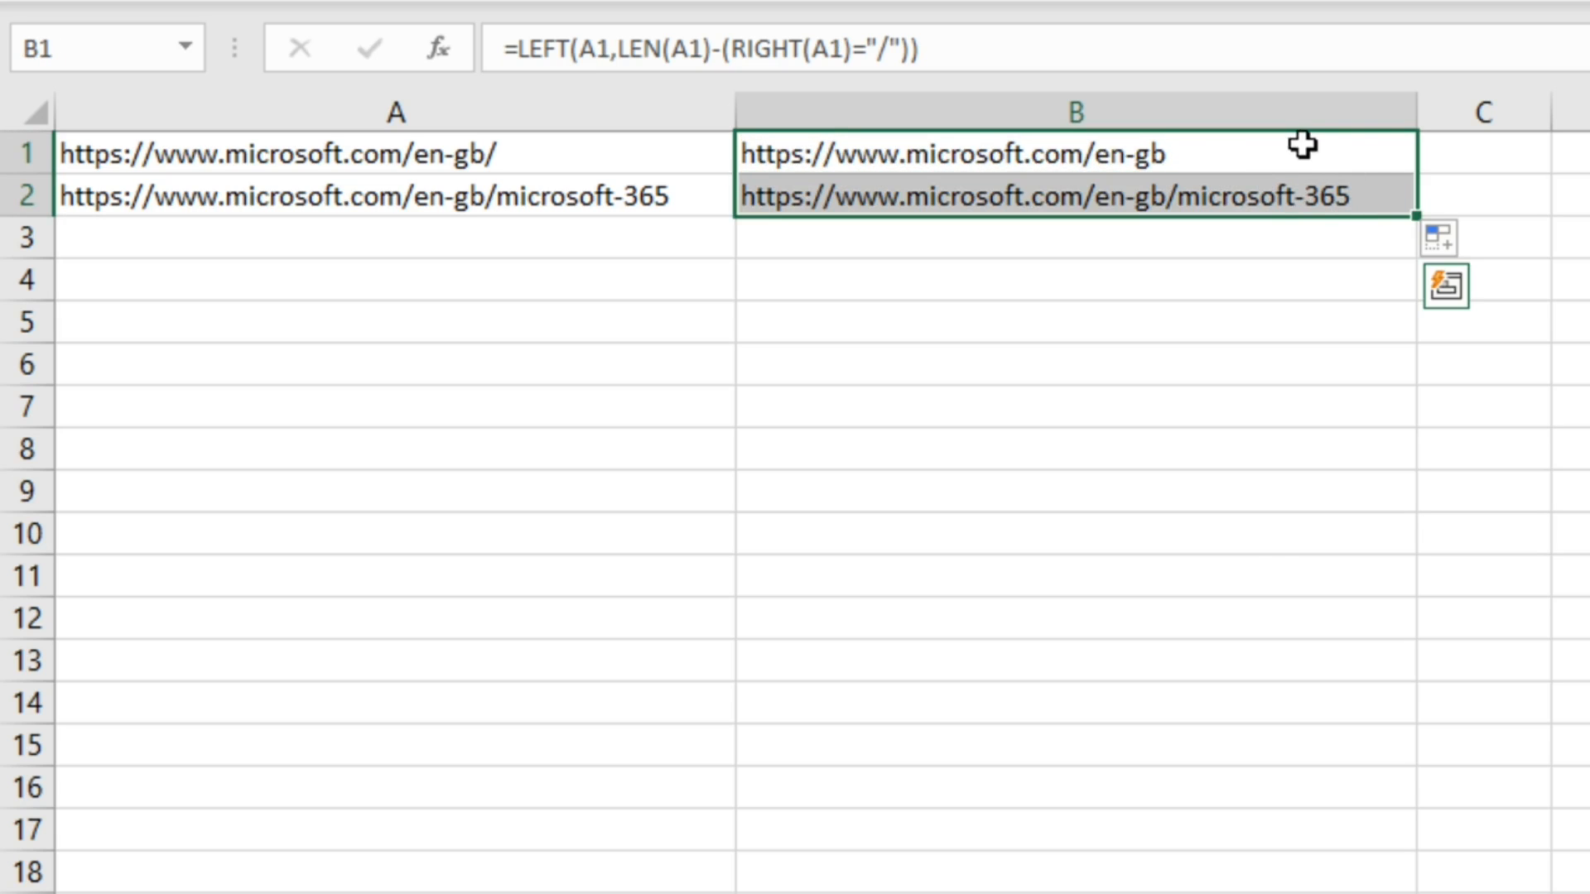
pyautogui.moveTo(1349, 172)
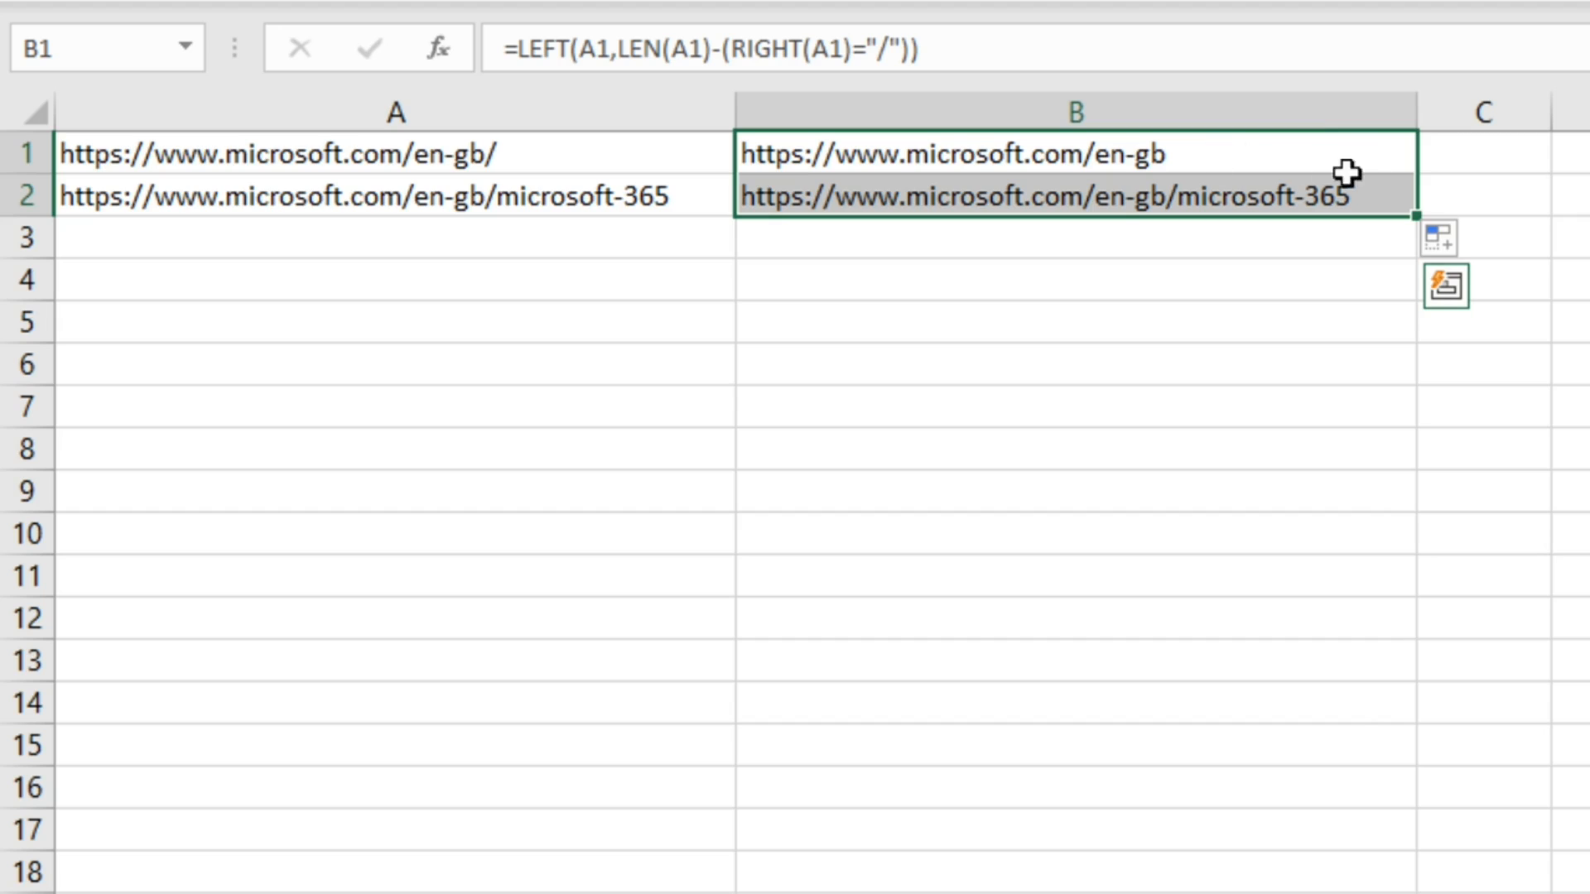
pyautogui.moveTo(1387, 221)
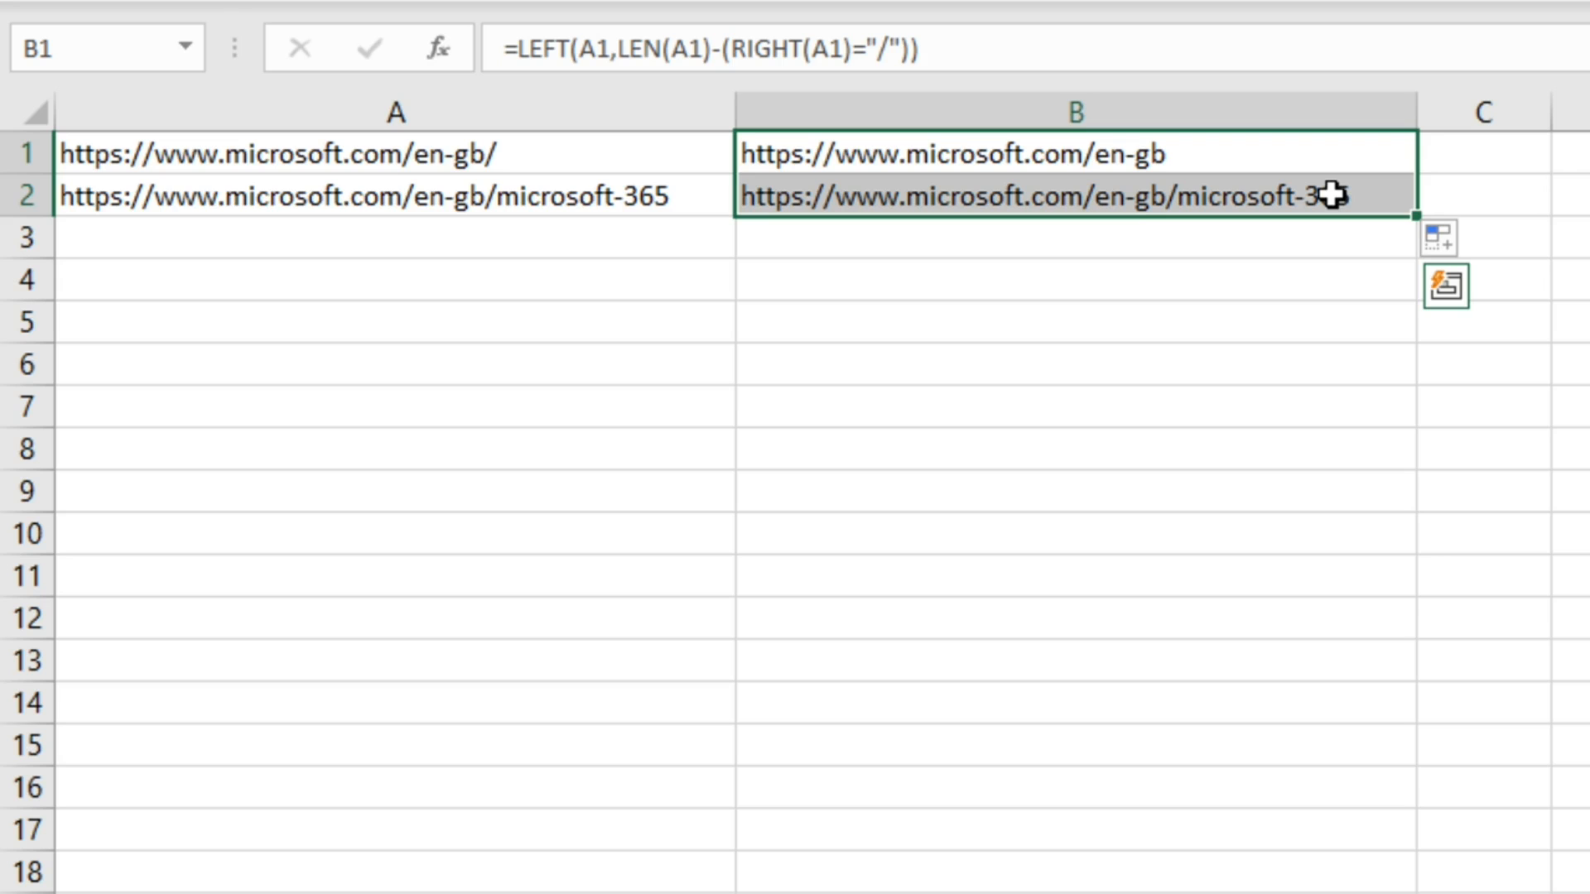
pyautogui.moveTo(1210, 320)
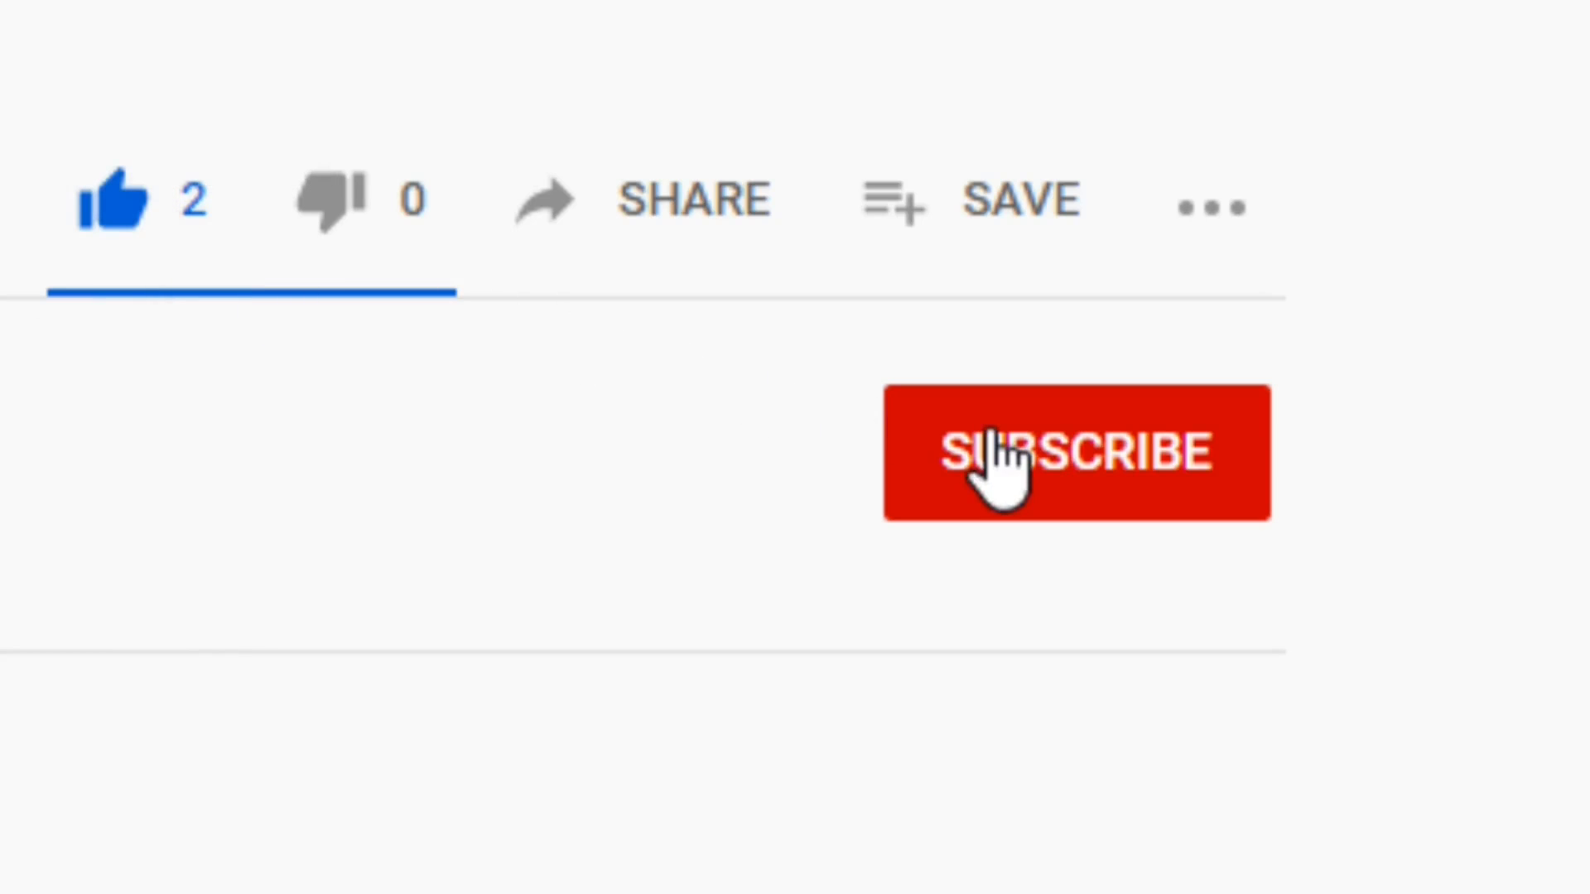
pyautogui.click(1075, 452)
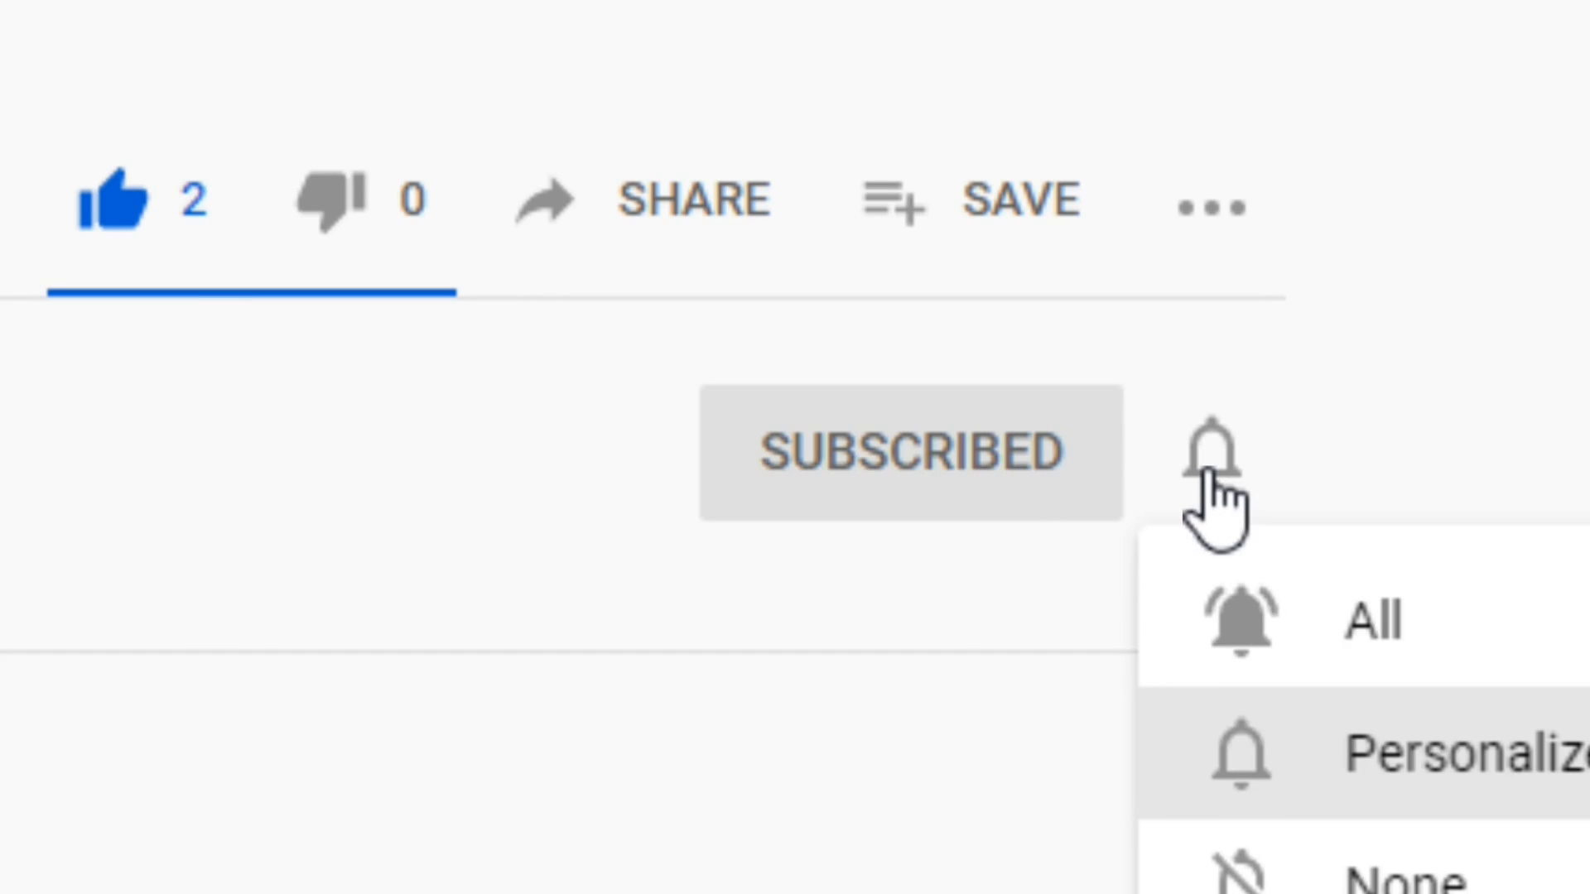